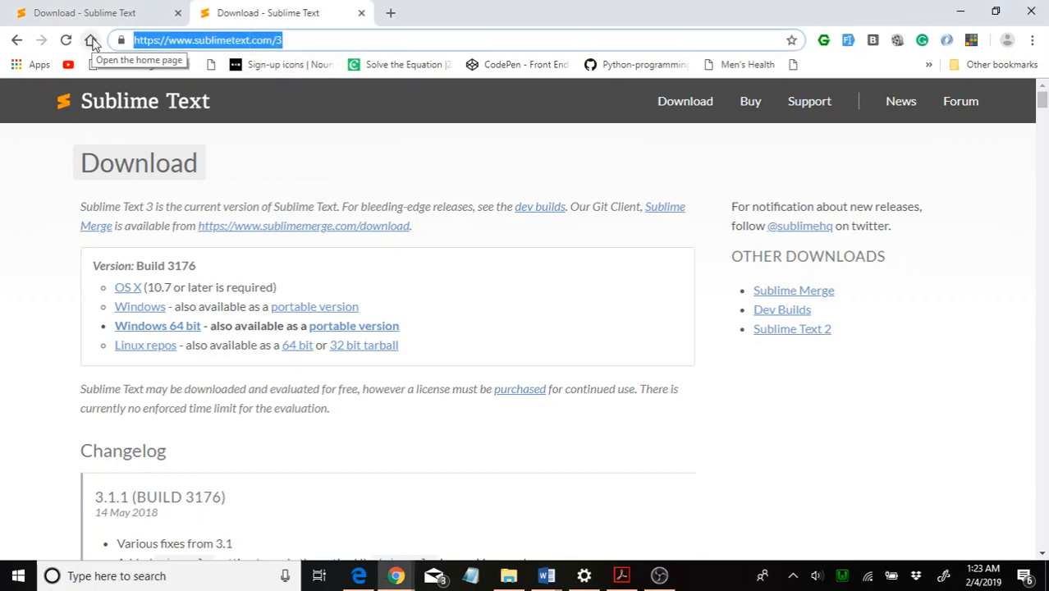
mouse_move(237, 332)
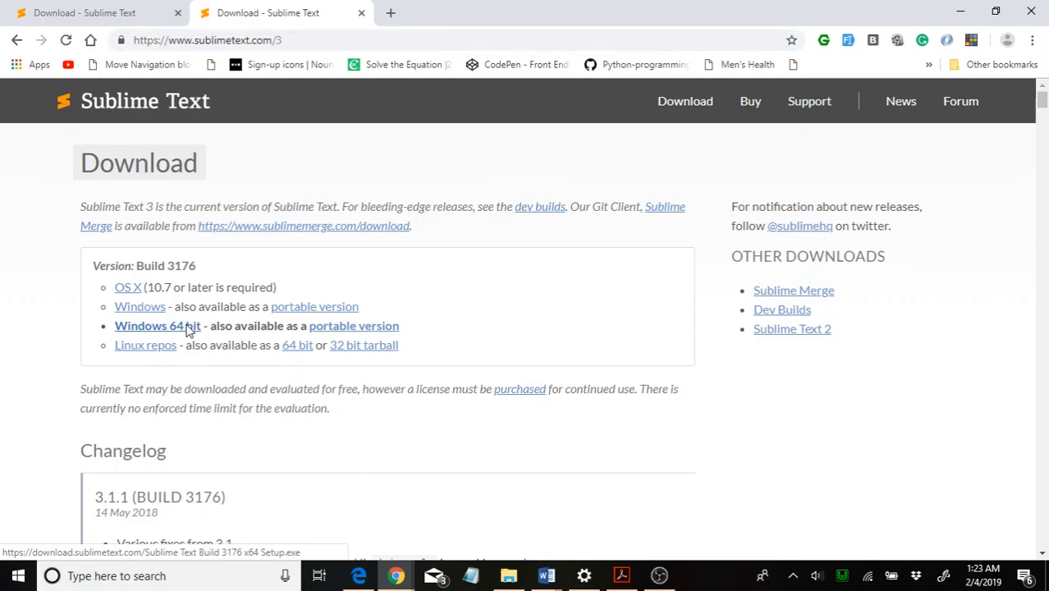
Download the Sublime Text 3 Windows 64-bit installer and save it to Downloads
click(151, 325)
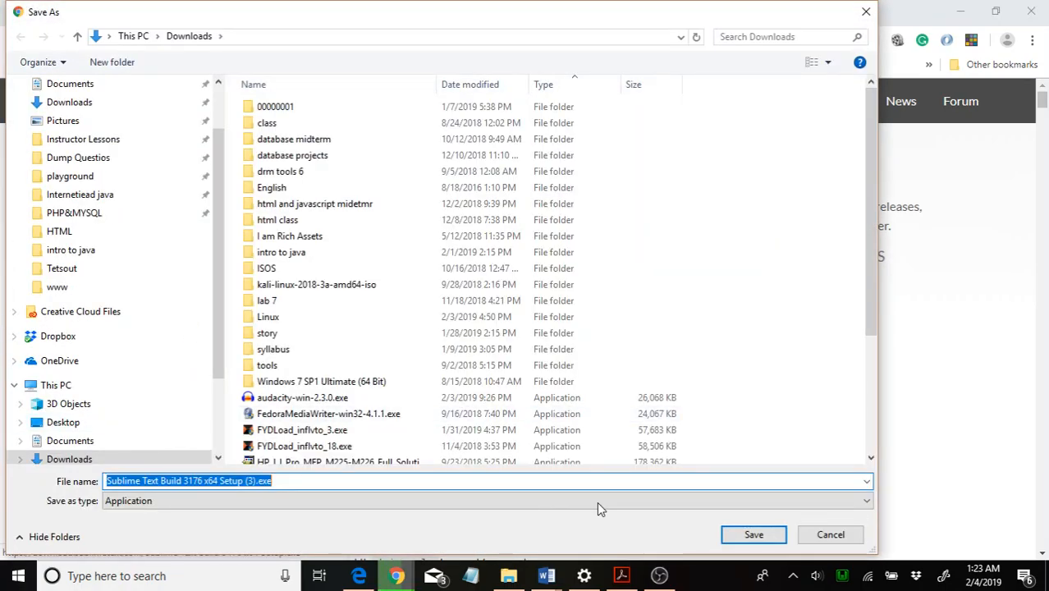
click(752, 535)
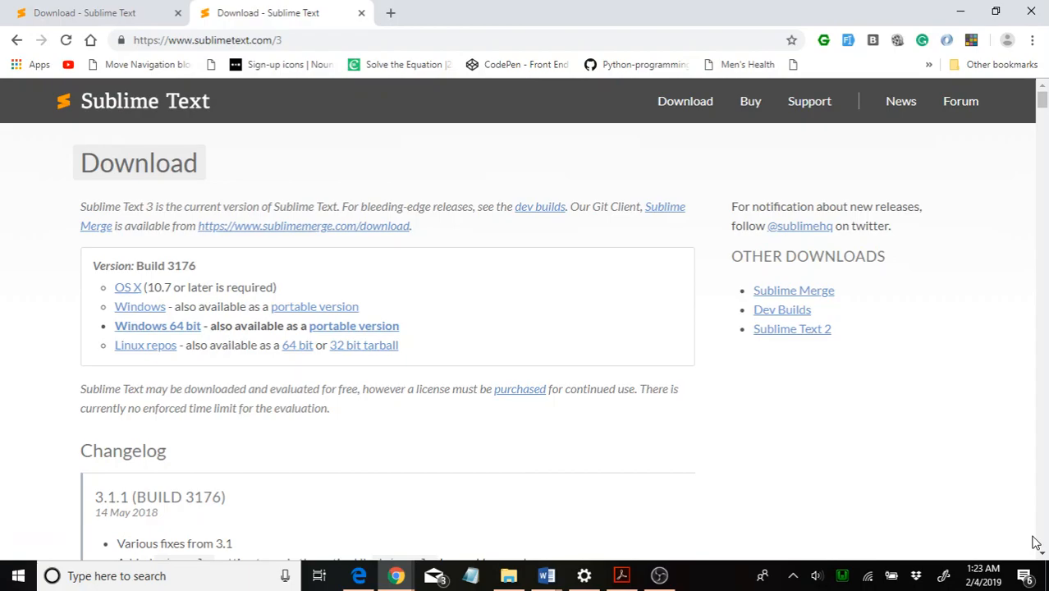
mouse_move(807, 449)
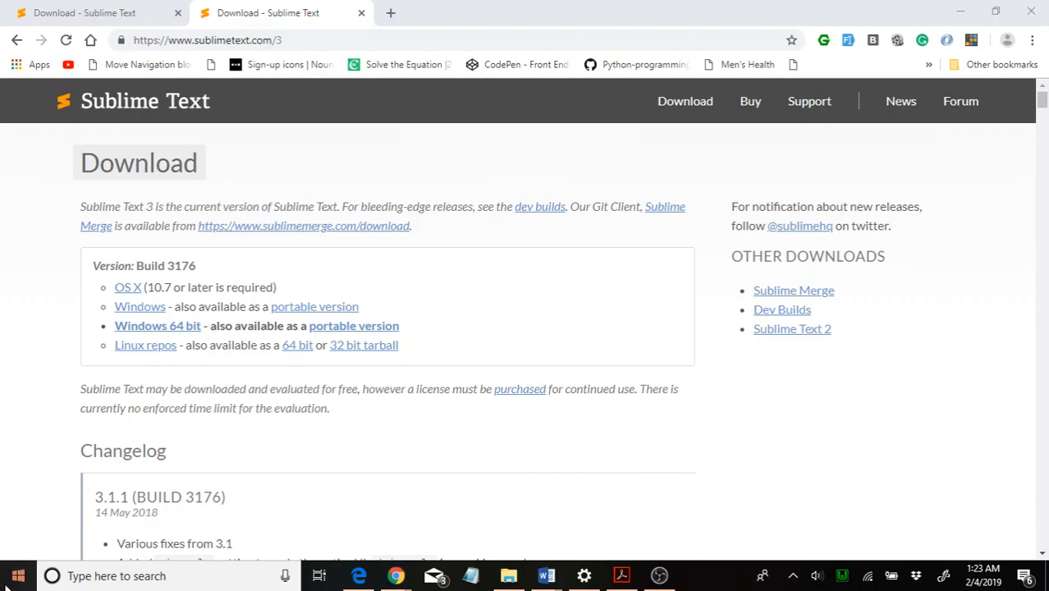
Launch Sublime Text from the Start menu by searching 'su'
click(18, 575)
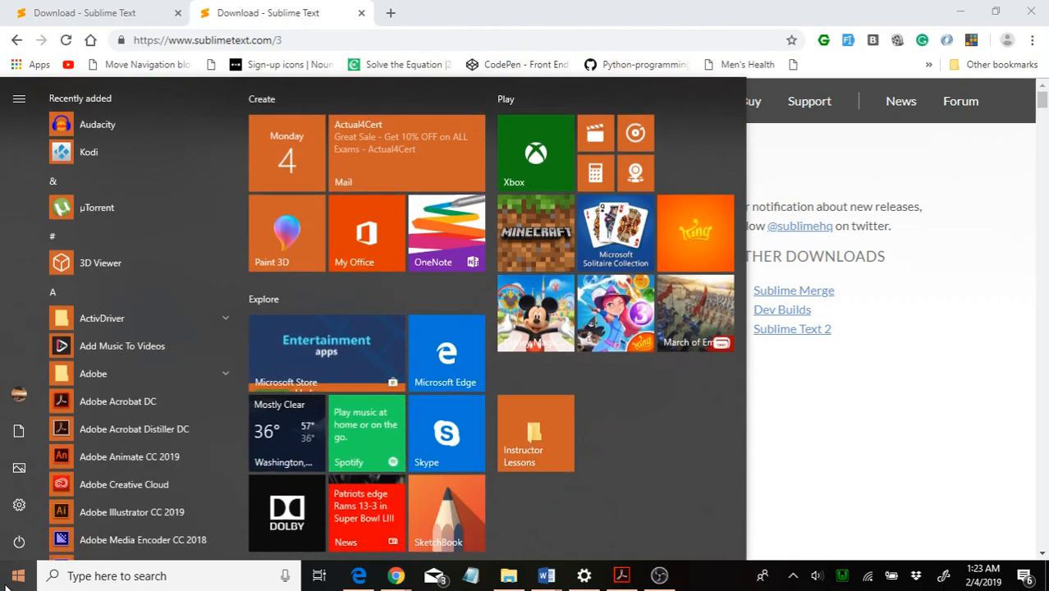
text(su)
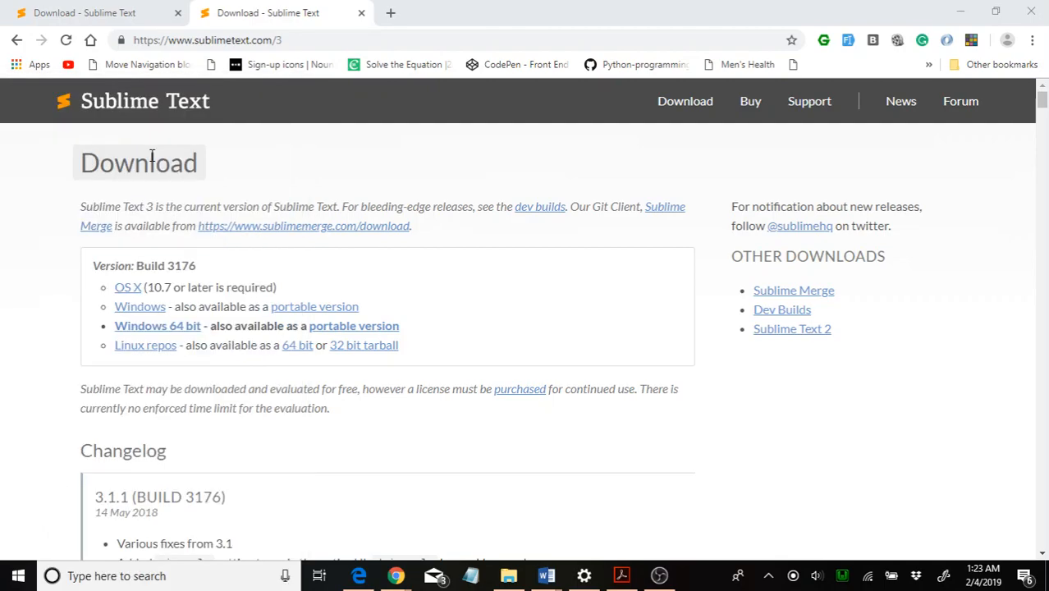
click(692, 574)
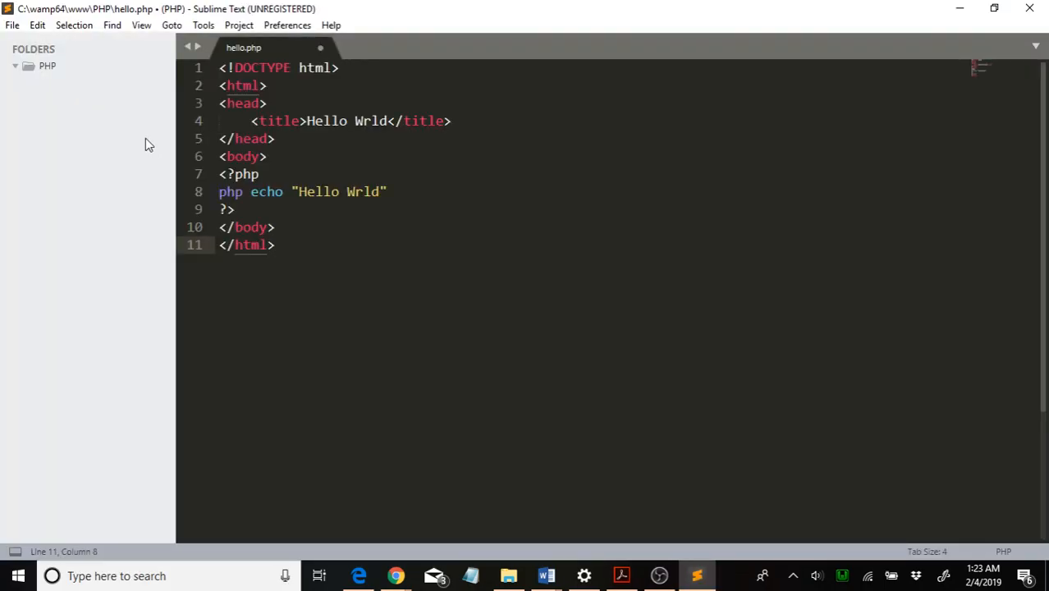
mouse_move(12, 23)
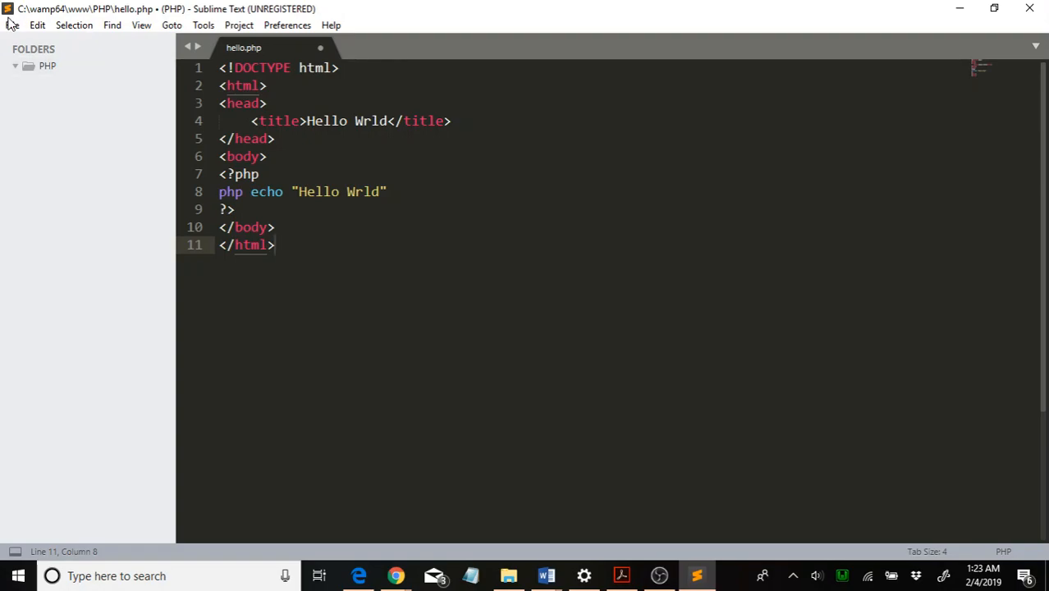
Start opening a project folder via File > Open Folder
click(13, 25)
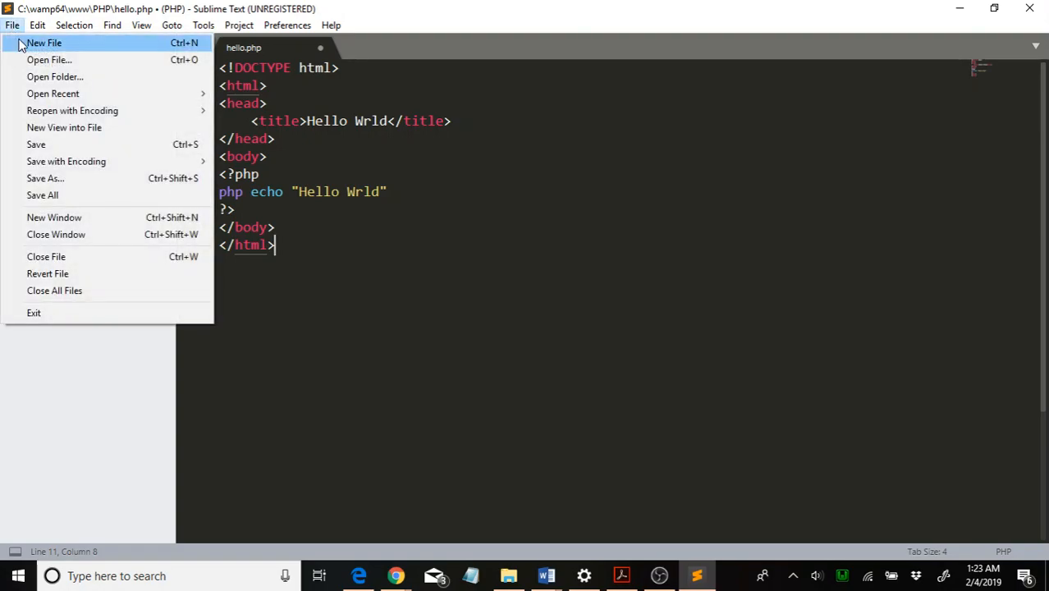
mouse_move(56, 78)
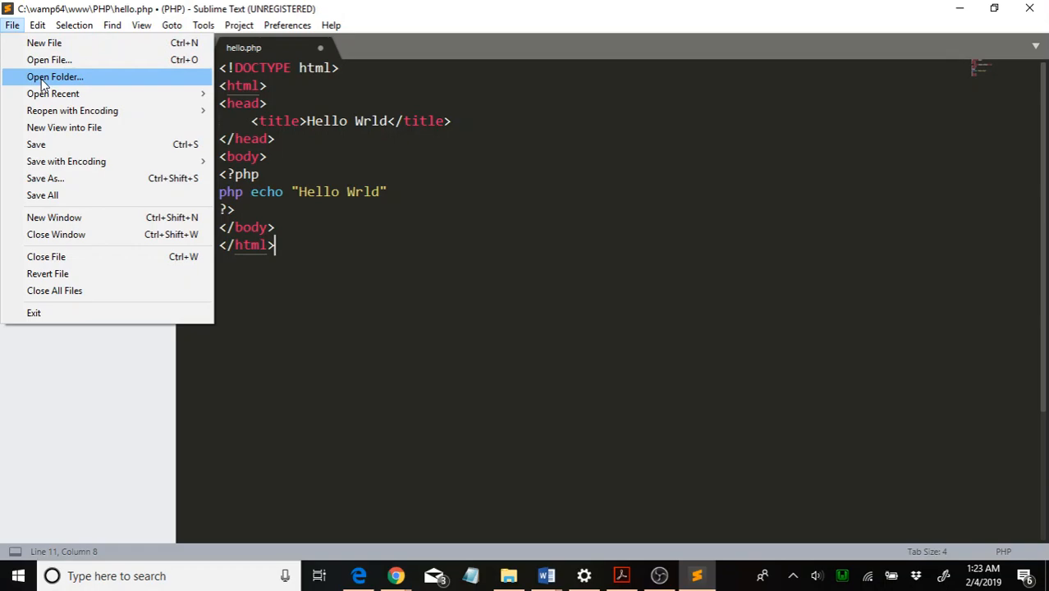
click(56, 78)
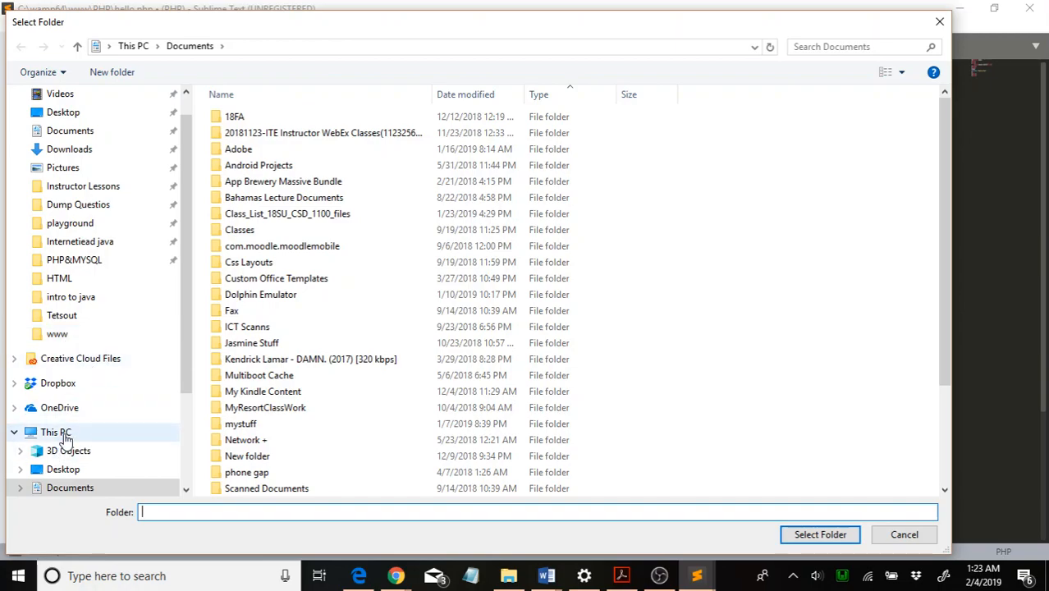
Navigate the folder picker to C:\wamp64\www via This PC
click(56, 432)
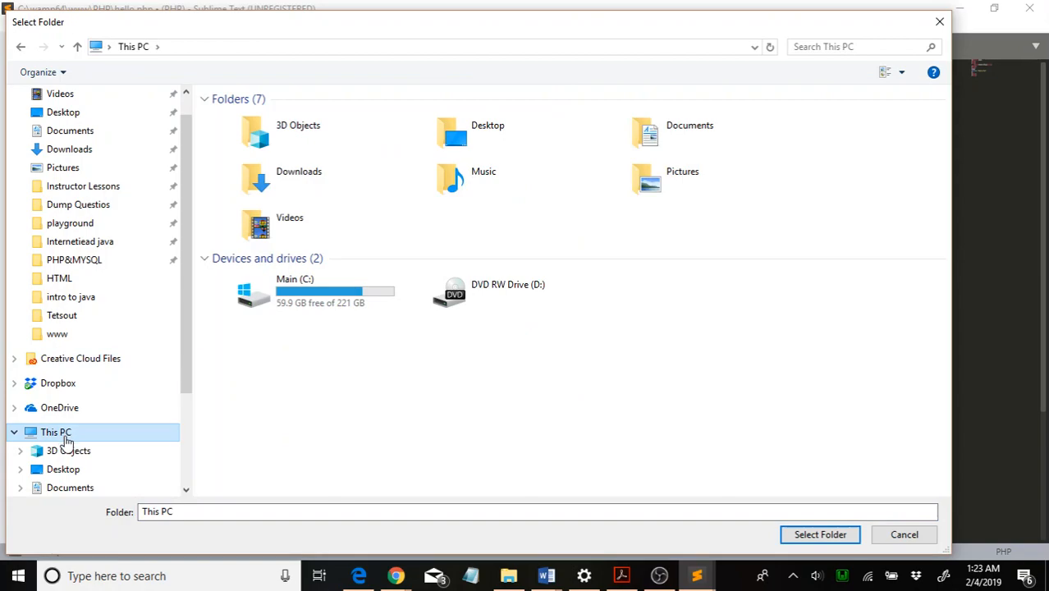
mouse_move(328, 292)
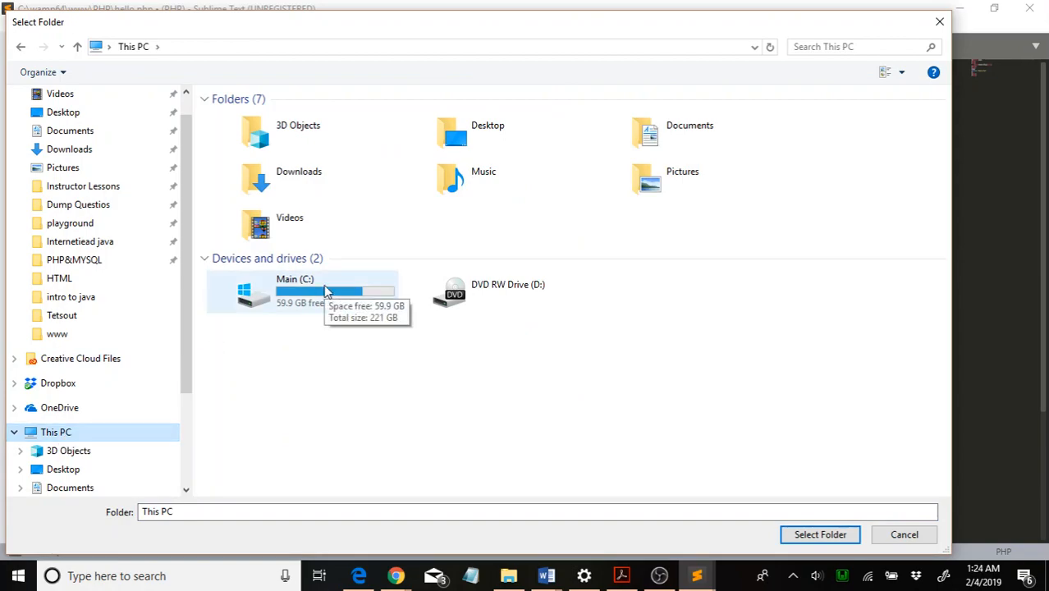
double_click(293, 293)
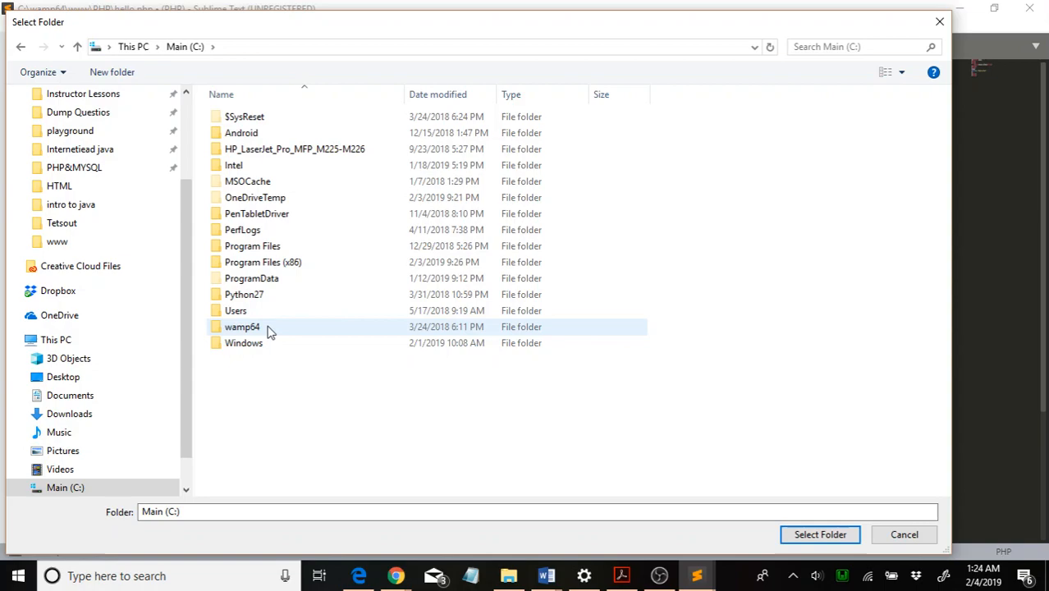
double_click(243, 326)
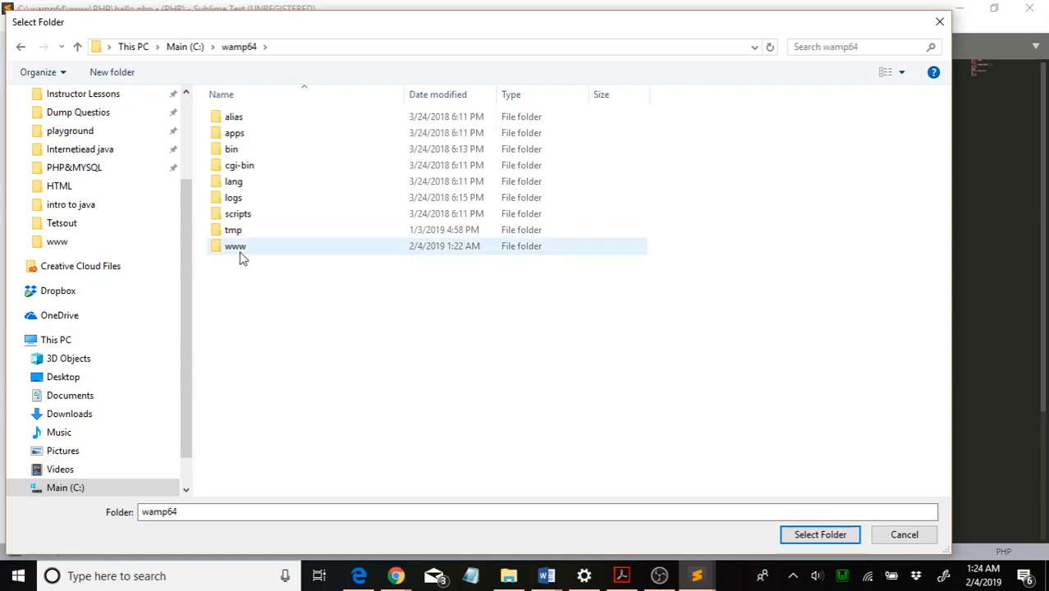
double_click(237, 246)
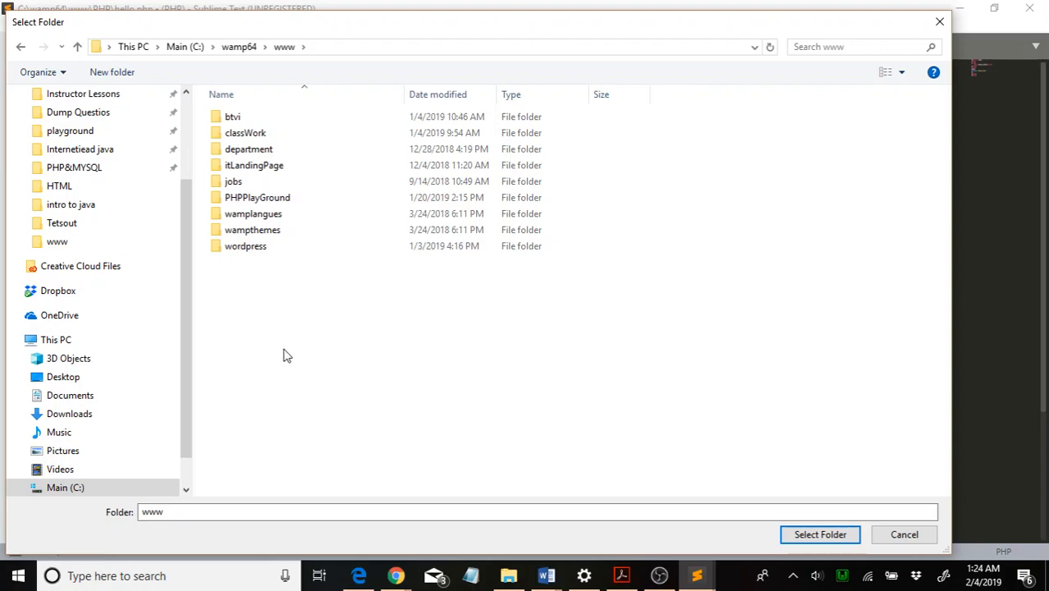
Create a new folder named PHPStuff inside www and enter it
right_click(287, 353)
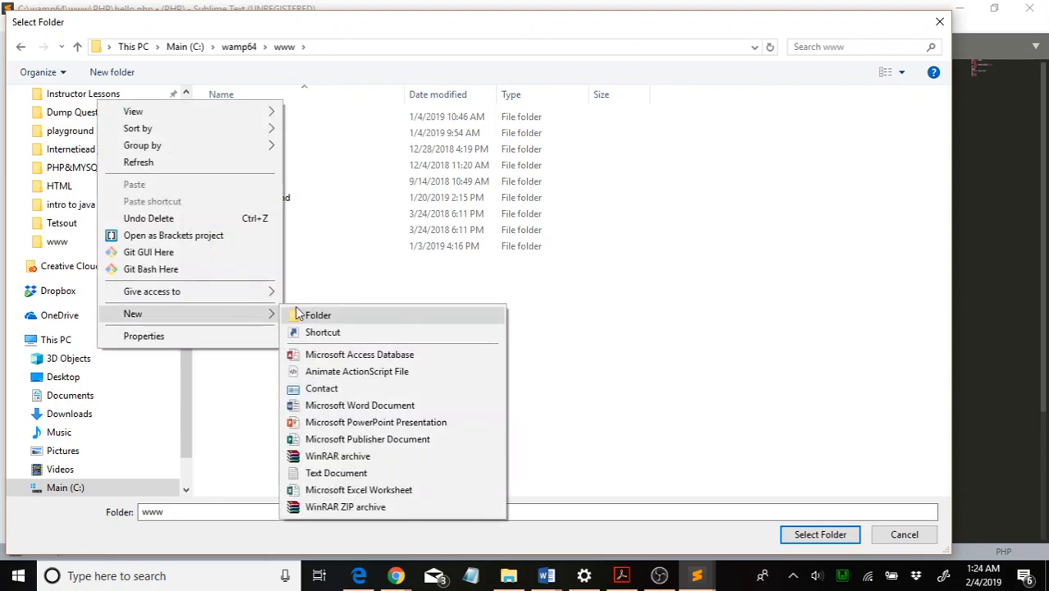
click(319, 315)
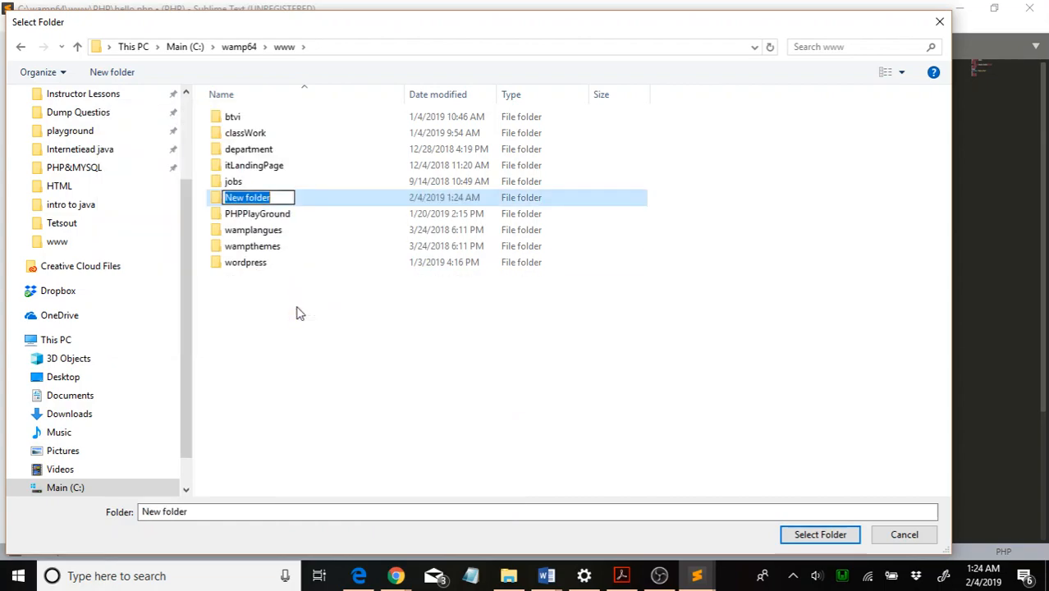
text(PHPSt)
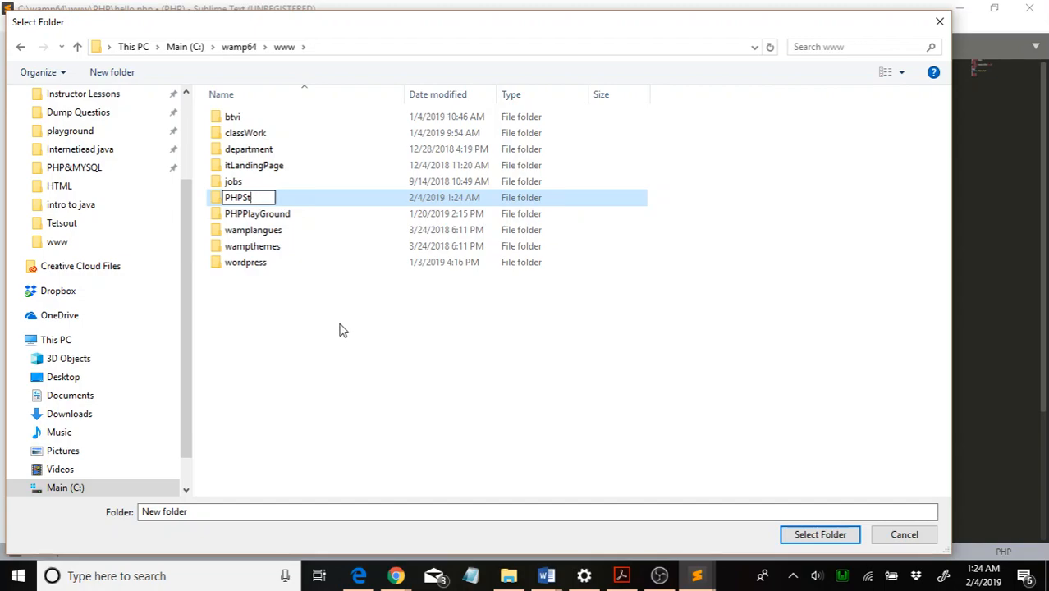
text(u)
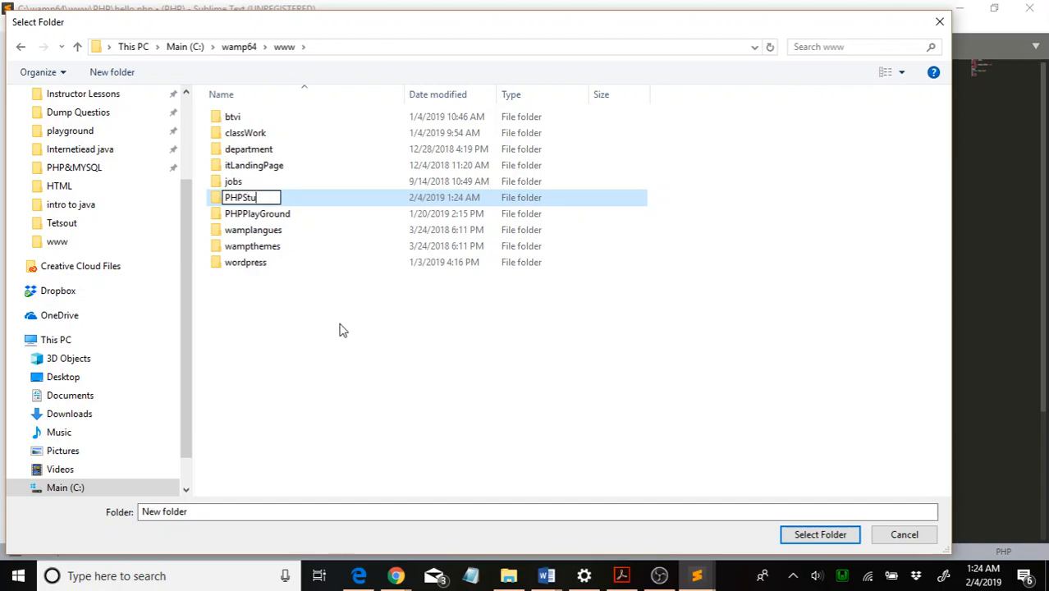
text(ff)
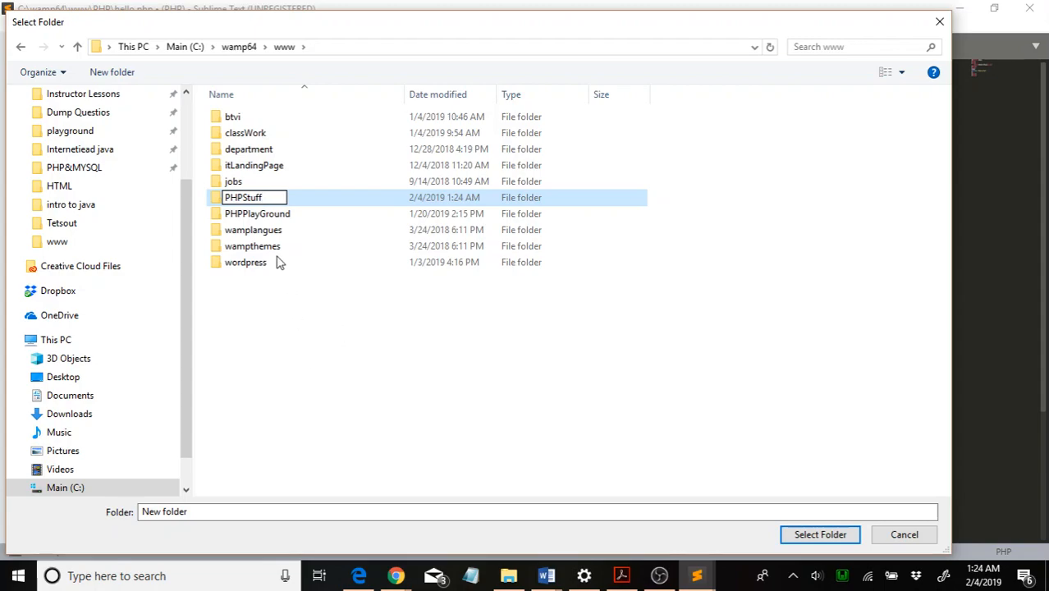
mouse_move(295, 369)
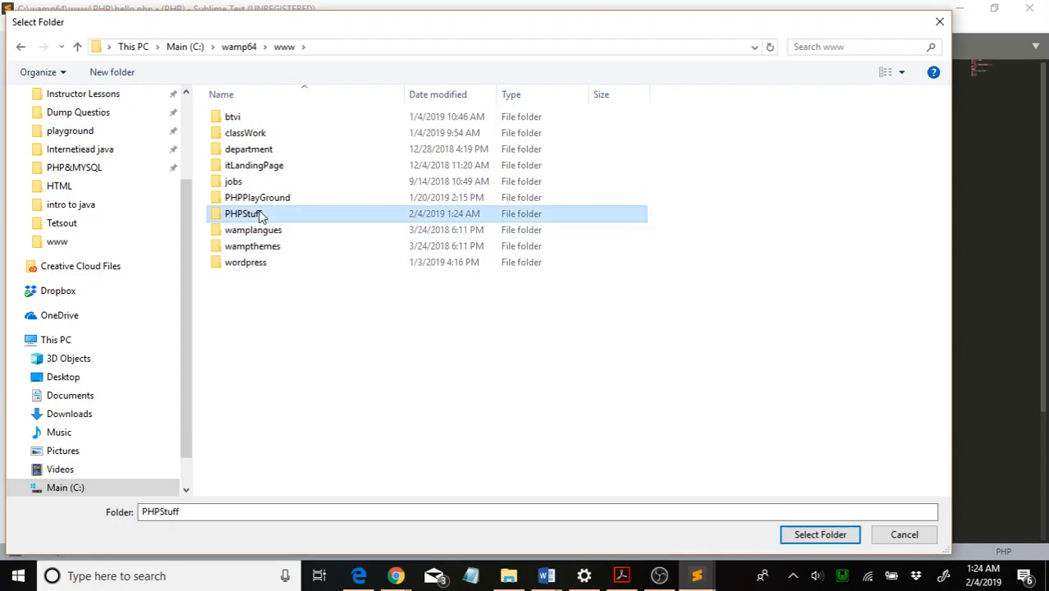
double_click(243, 213)
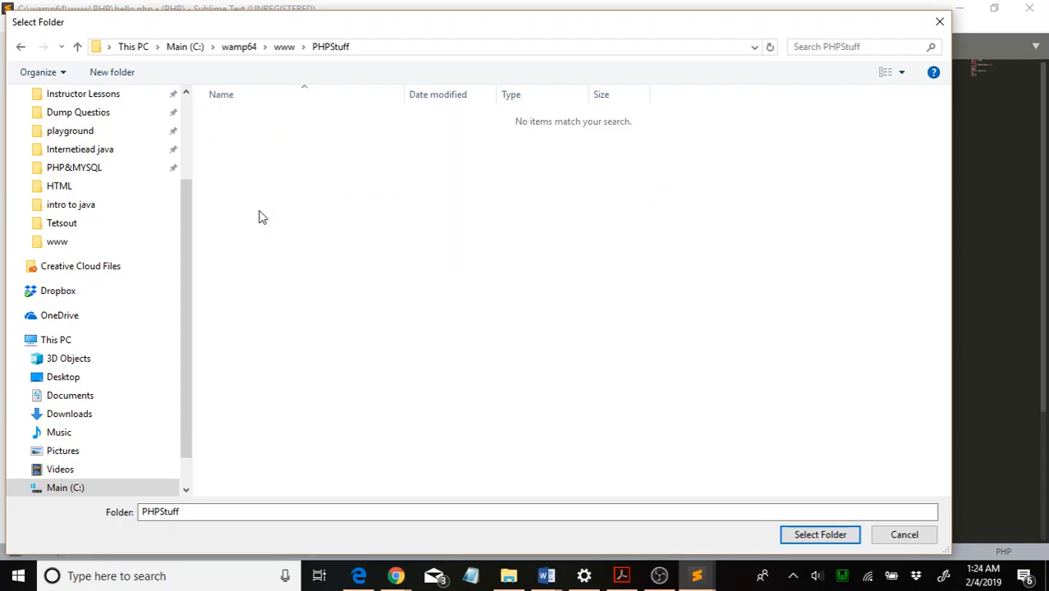
mouse_move(309, 187)
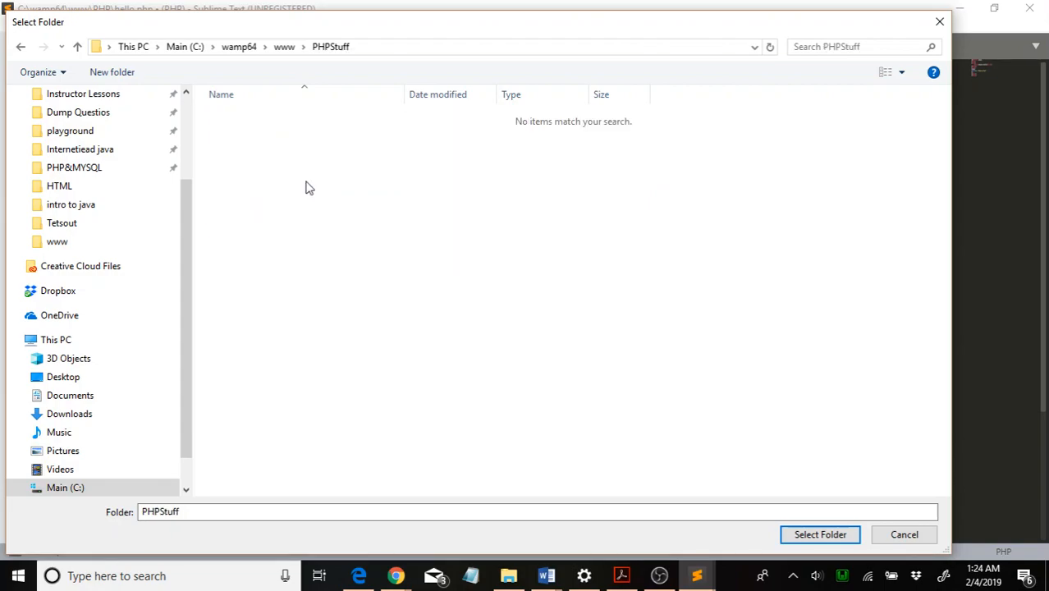
mouse_move(318, 185)
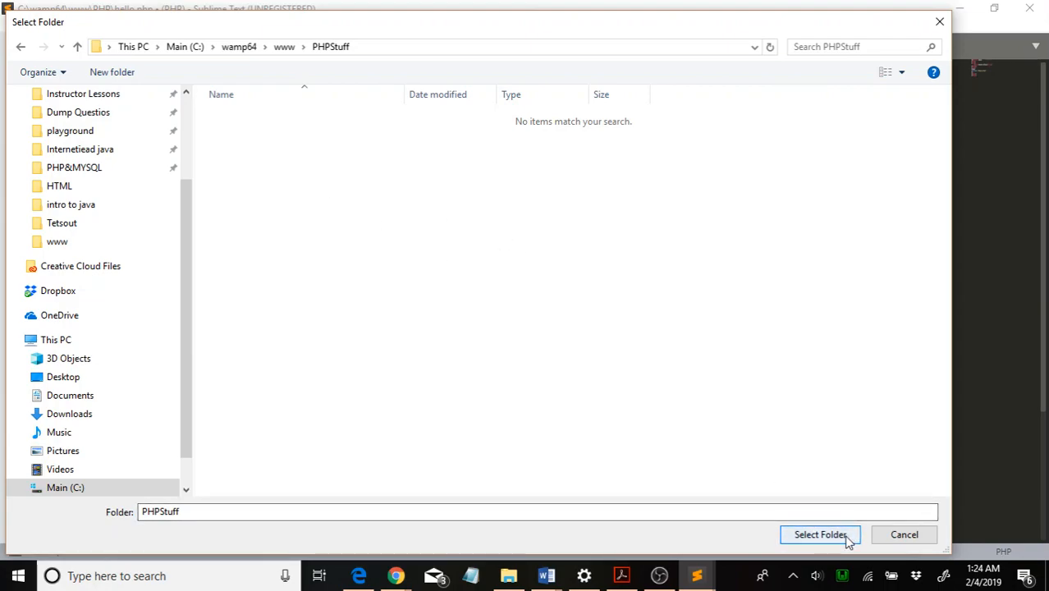
Select PHPStuff as the project folder, close the hello.php window and maximize the new one
click(821, 535)
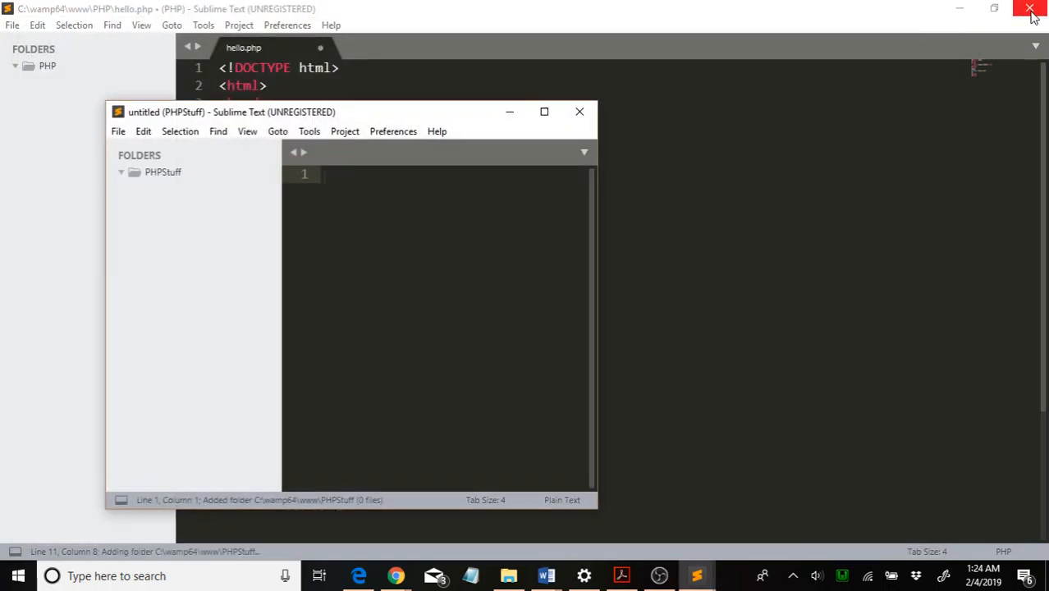
click(1032, 10)
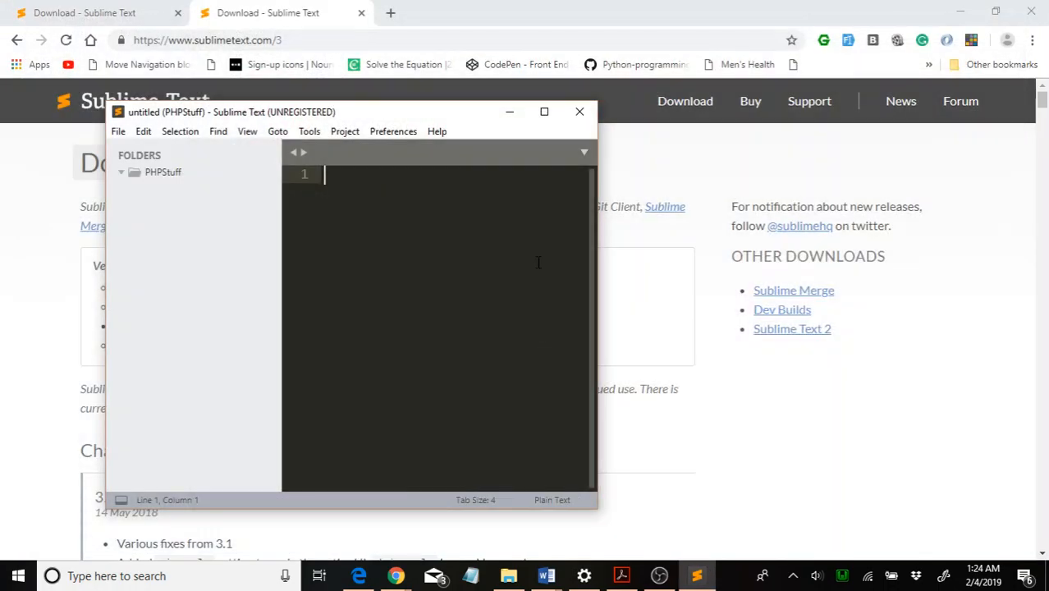
click(545, 111)
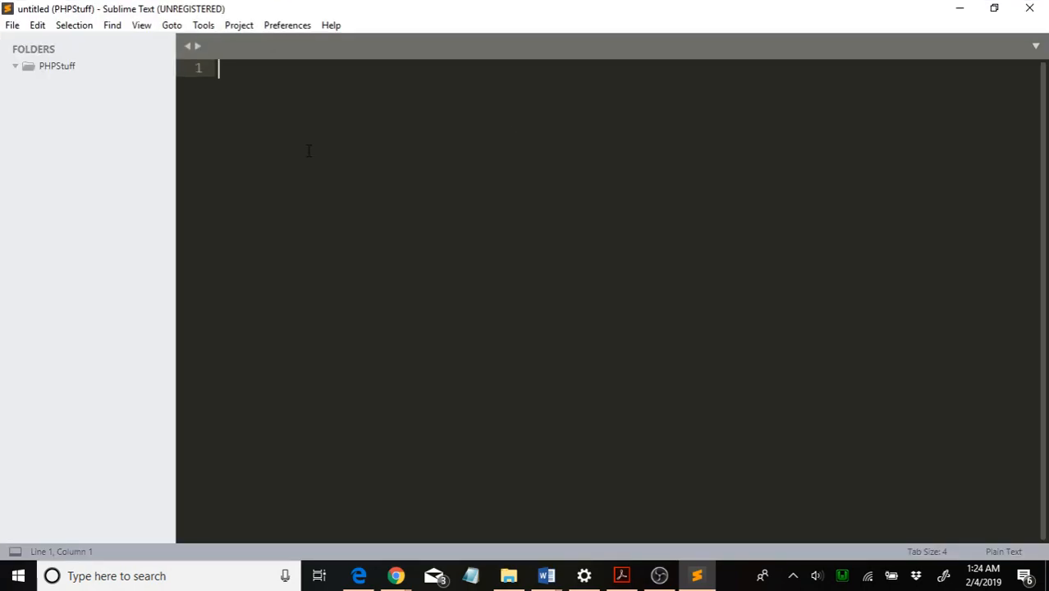
mouse_move(243, 115)
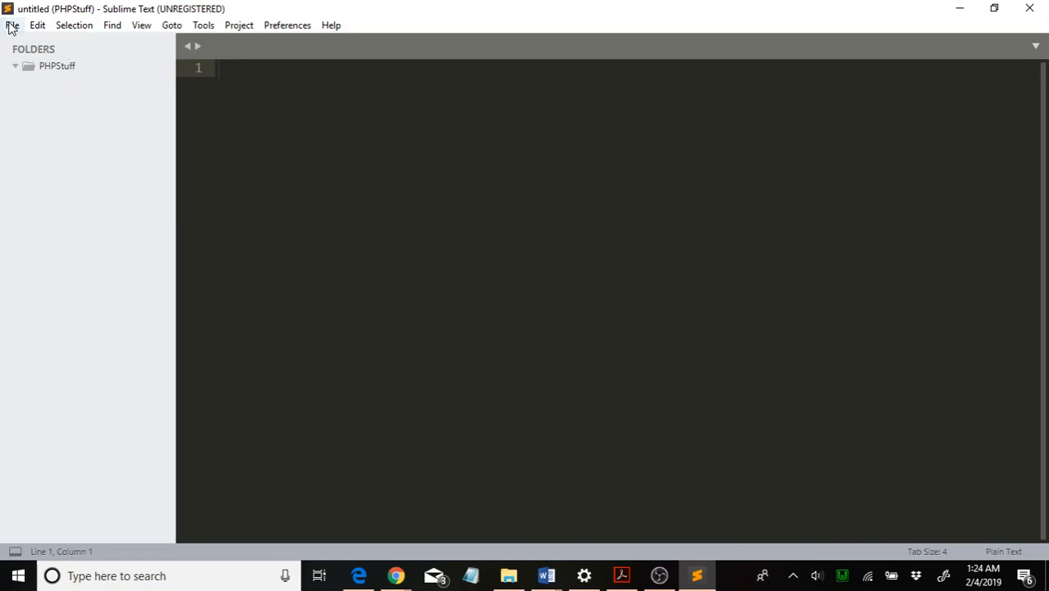
click(13, 25)
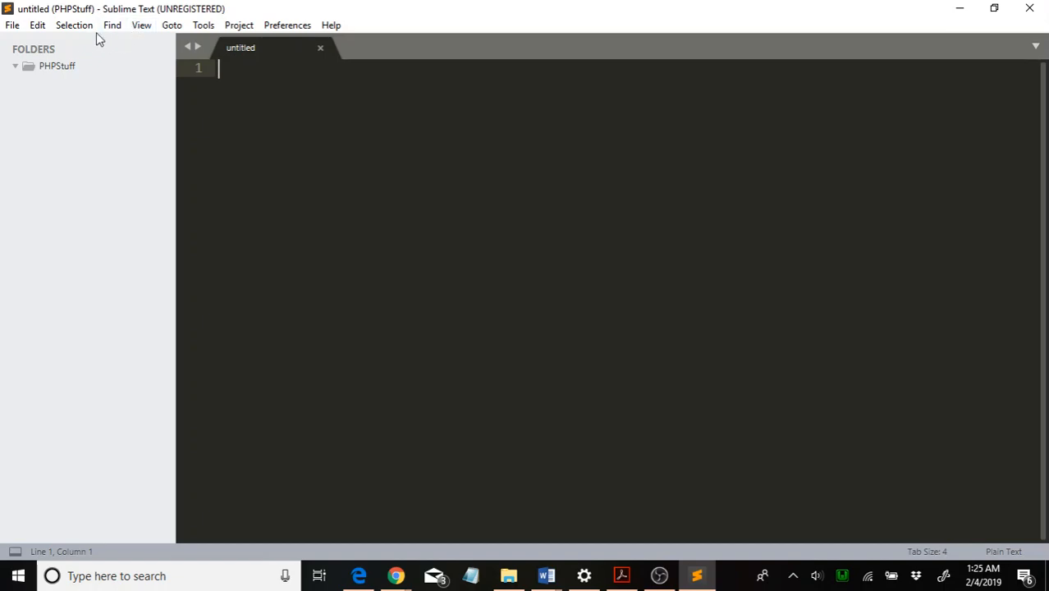
mouse_move(118, 46)
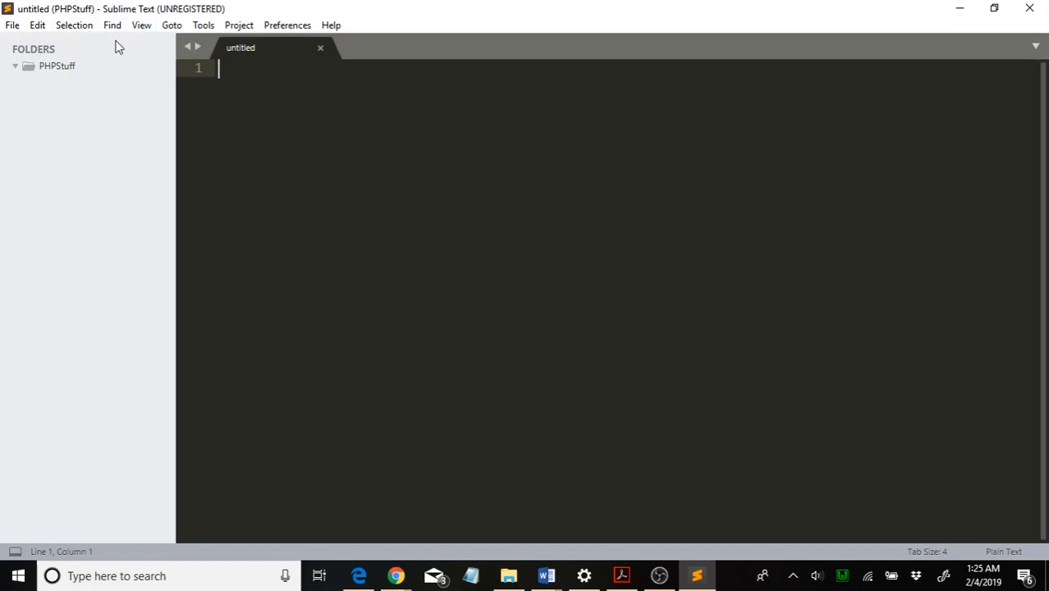
Set the untitled file's syntax to PHP from the View > Syntax list
click(112, 25)
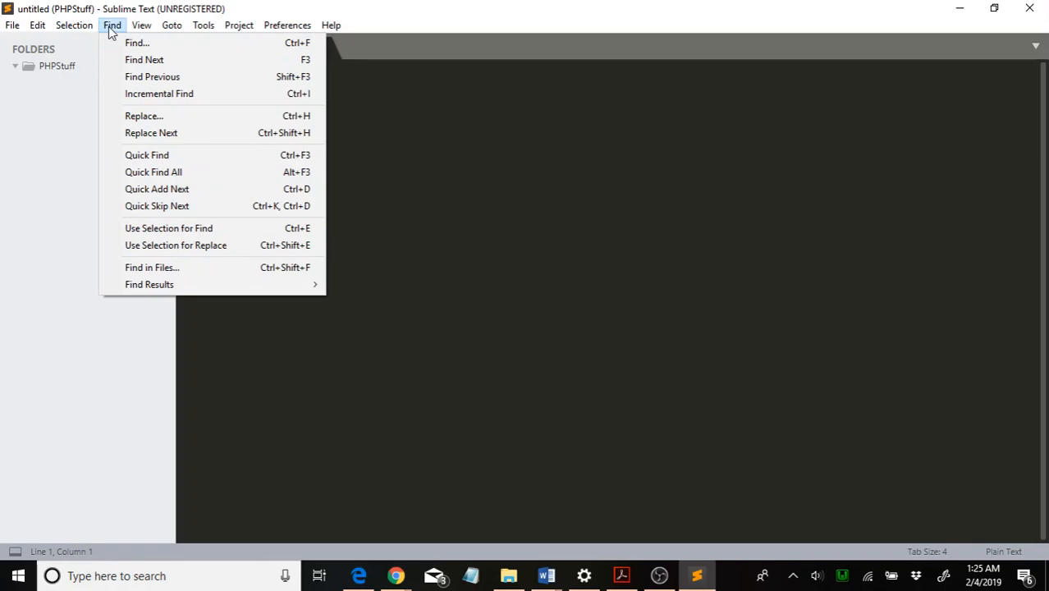
click(141, 25)
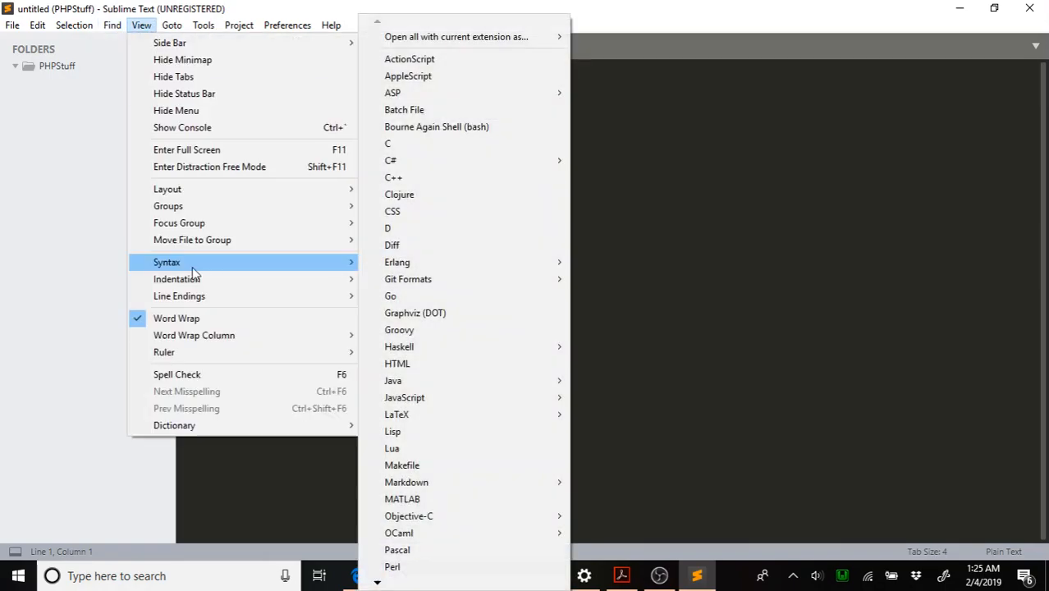
mouse_move(391, 296)
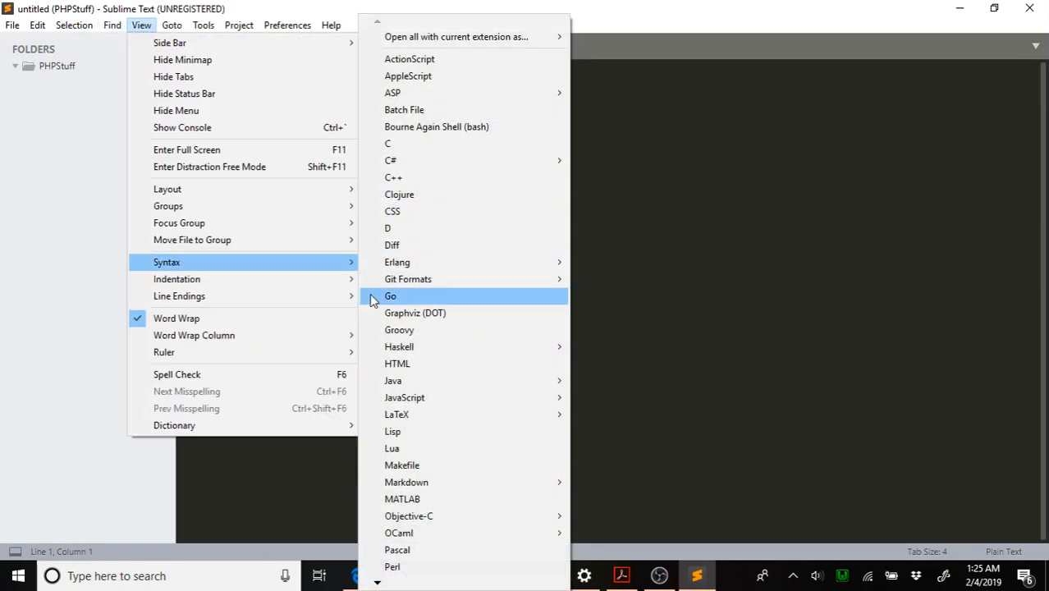
mouse_move(392, 430)
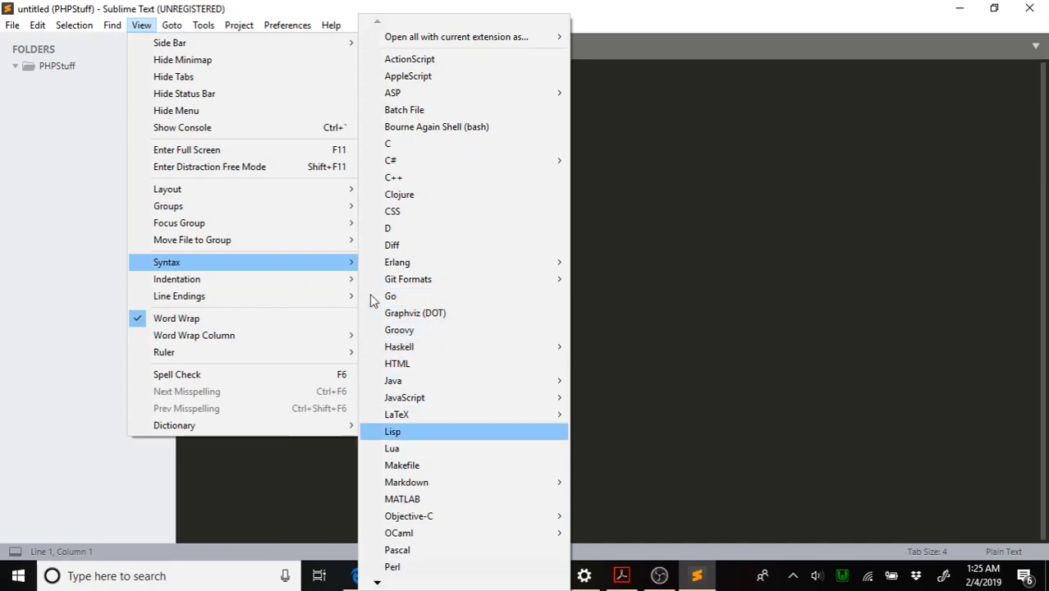
scroll(down, 3)
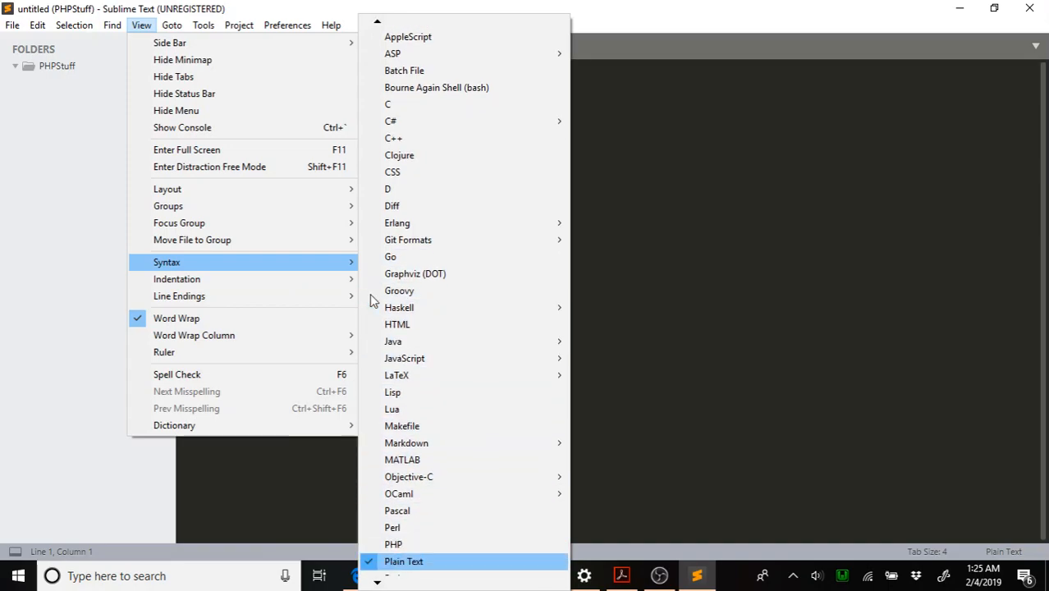
click(394, 545)
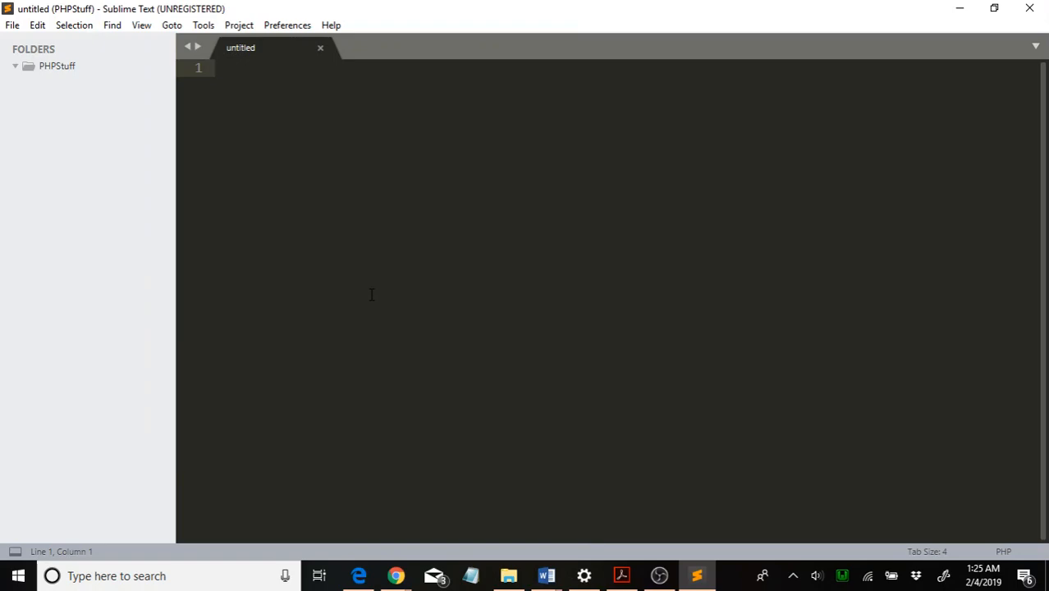
mouse_move(343, 197)
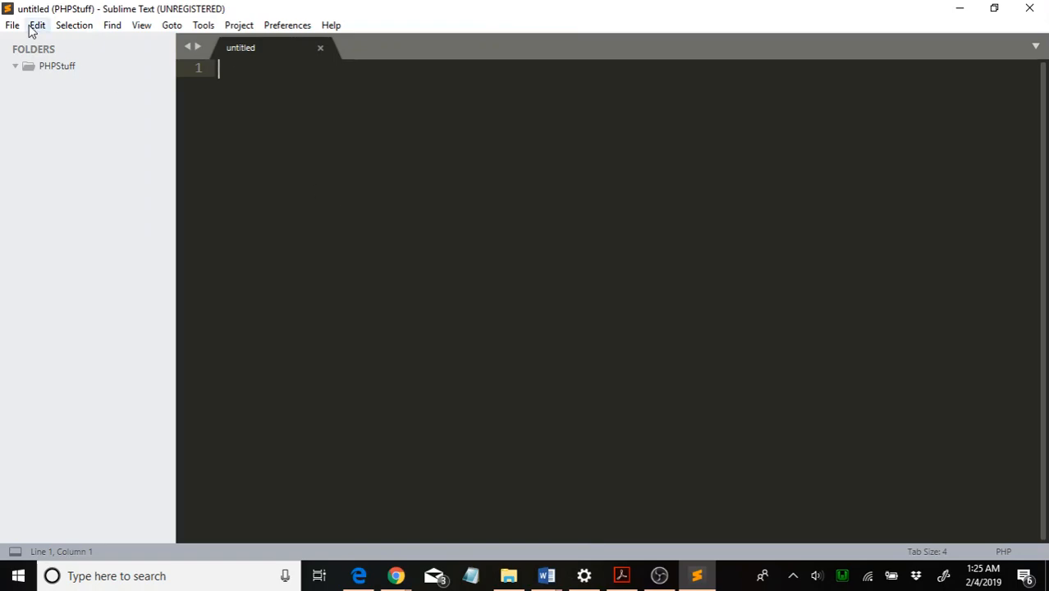
Save the empty file as index.php in the PHPStuff folder
click(13, 25)
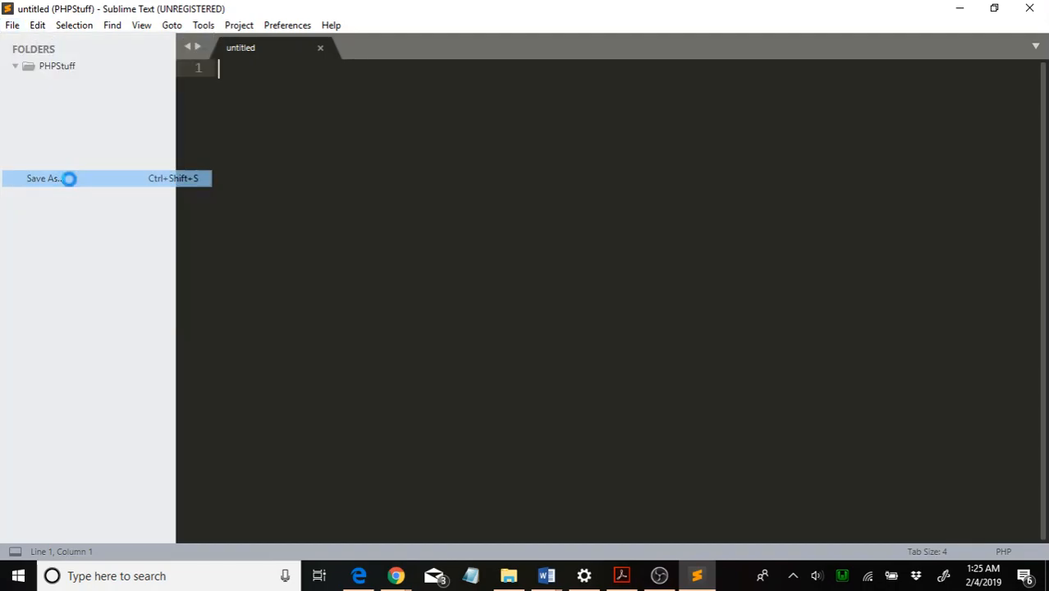
click(42, 177)
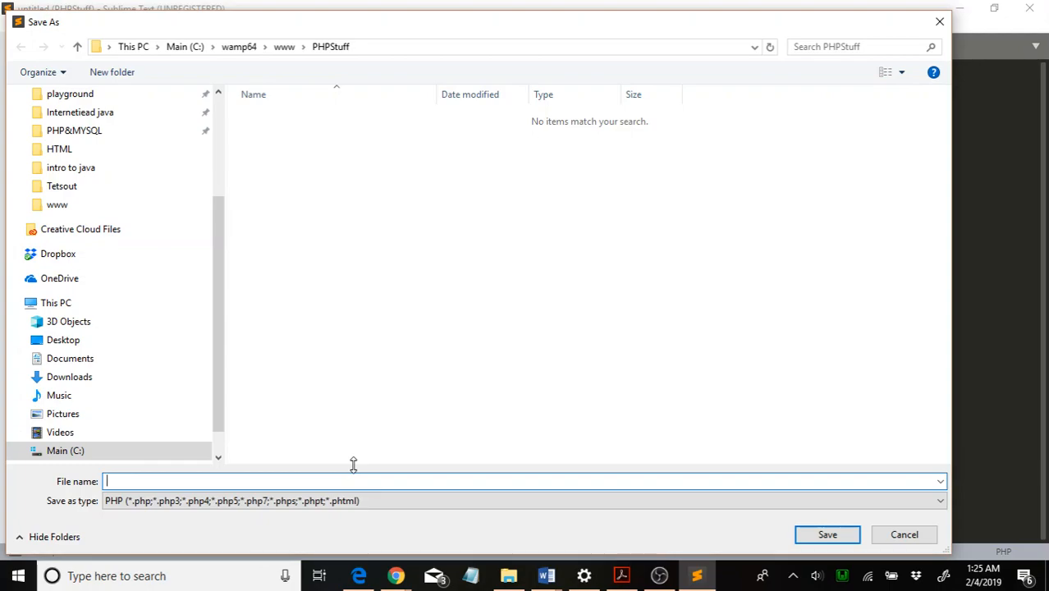
text(ind)
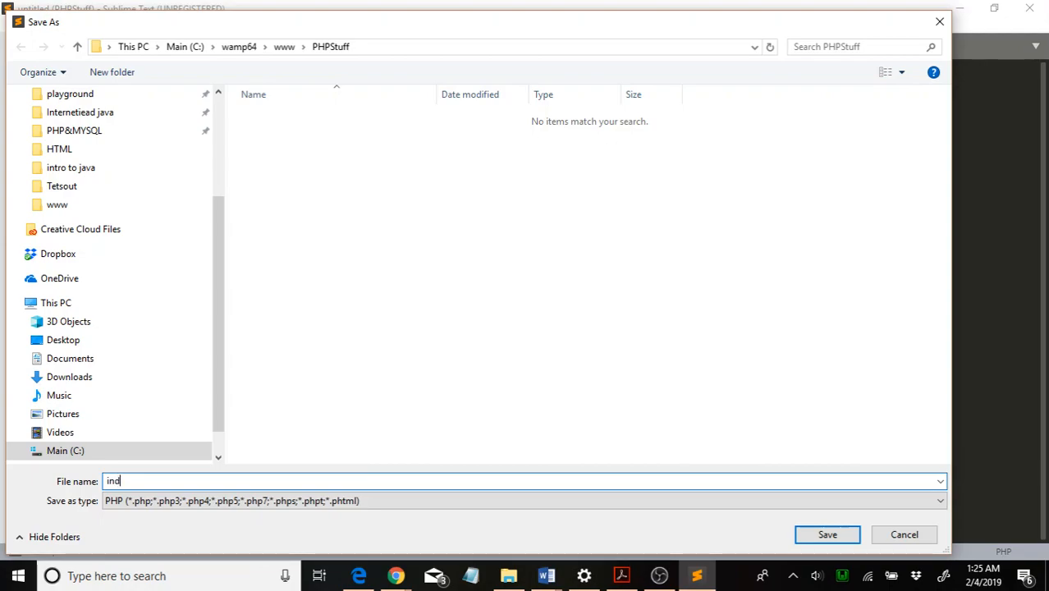
text(ex.p)
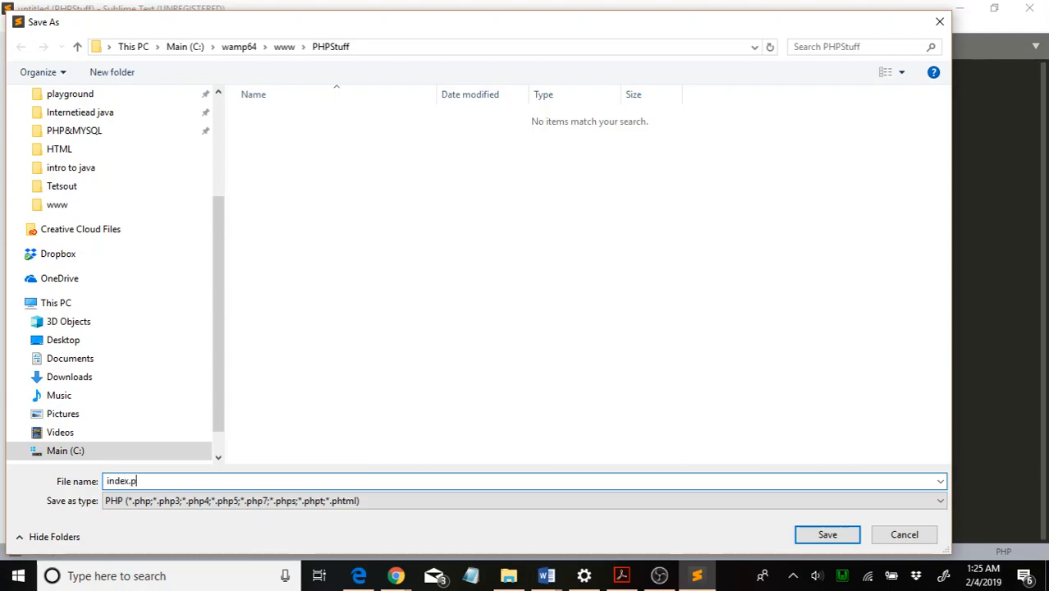
click(828, 535)
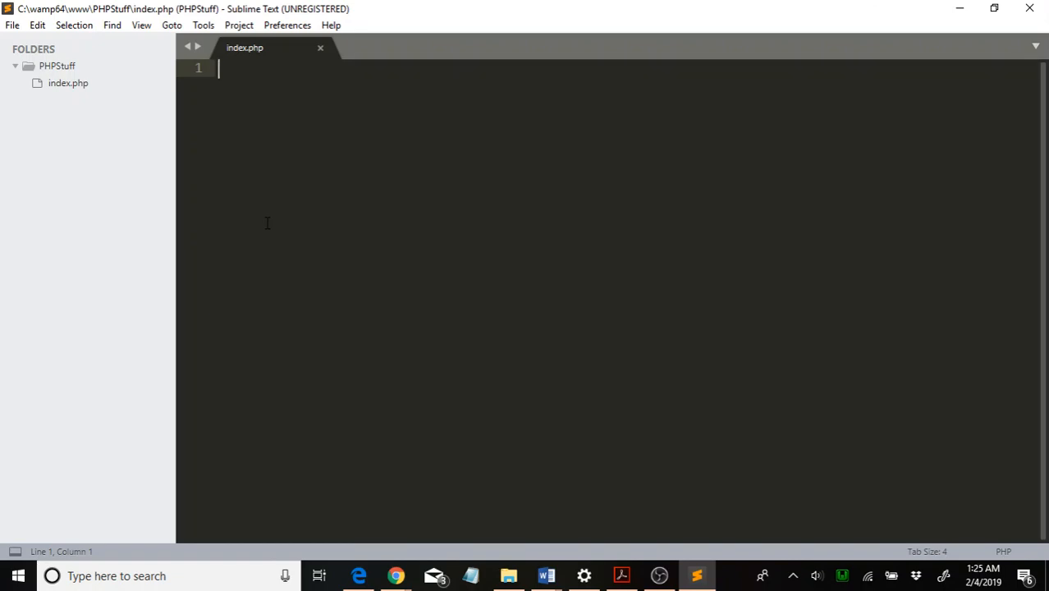
Insert the html snippet skeleton, set its title to 'PHP Demo', and move into the body
text(<!DOCTYPE html>)
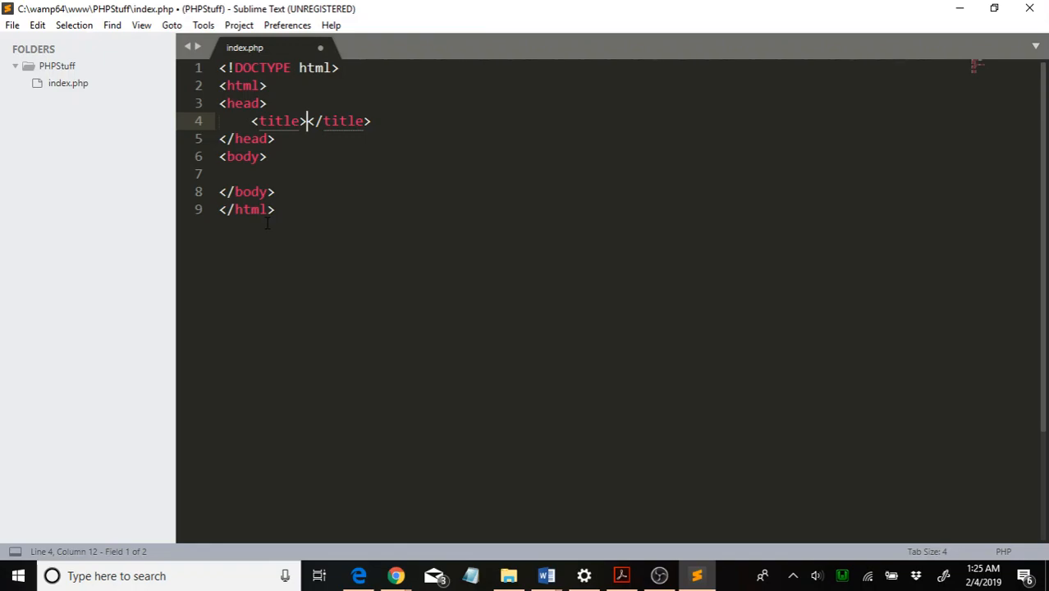
text(PH)
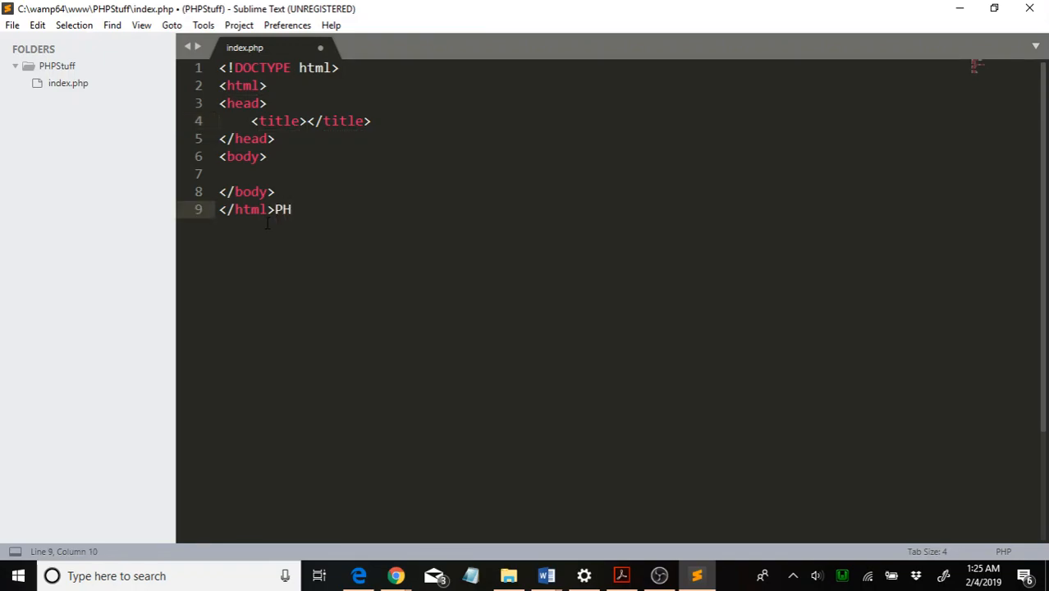
key(BackSpace)
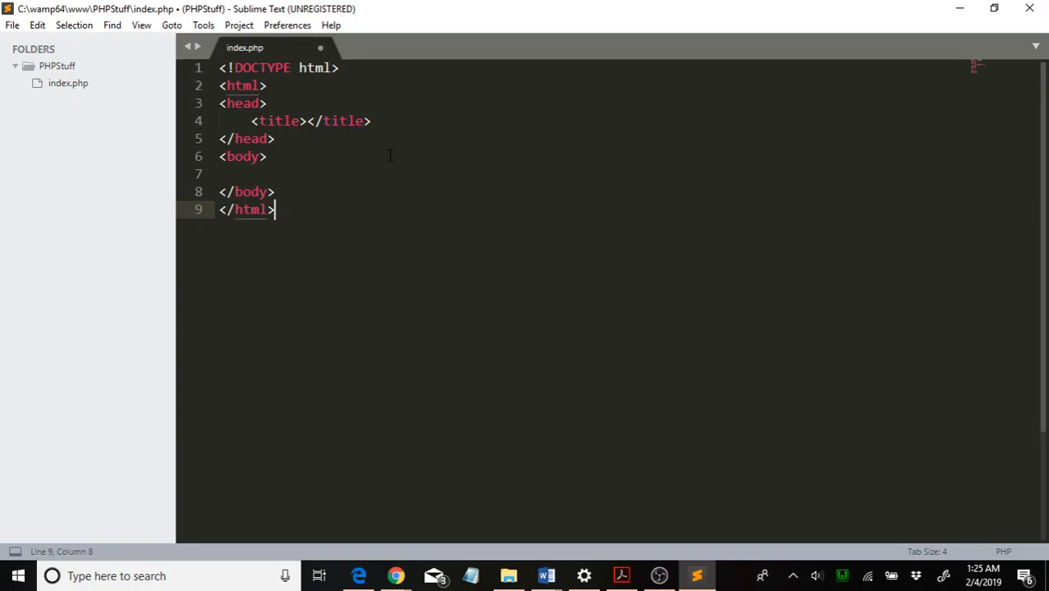
click(309, 122)
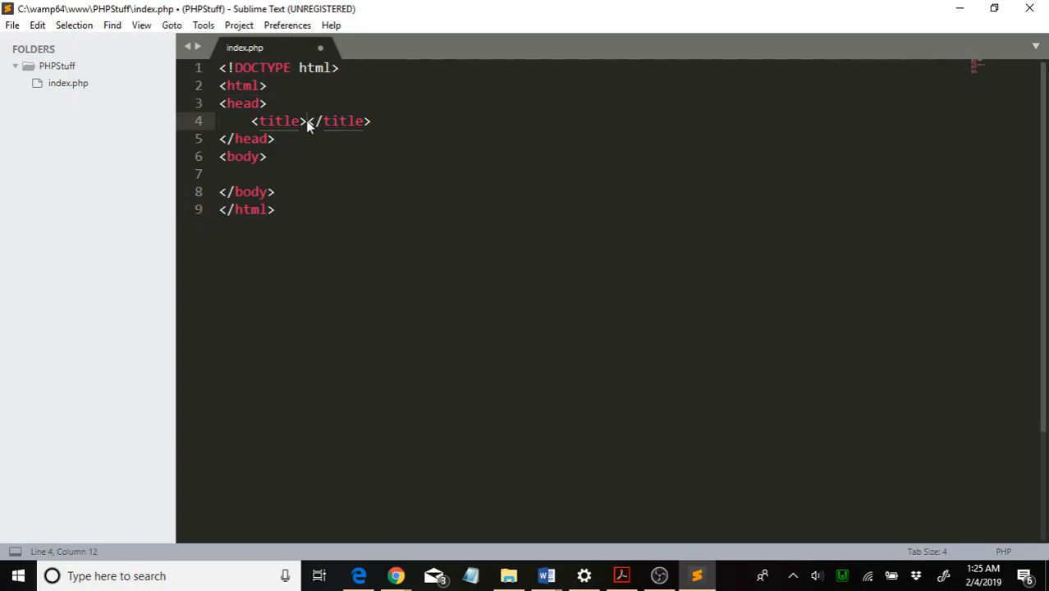
text(PHP D)
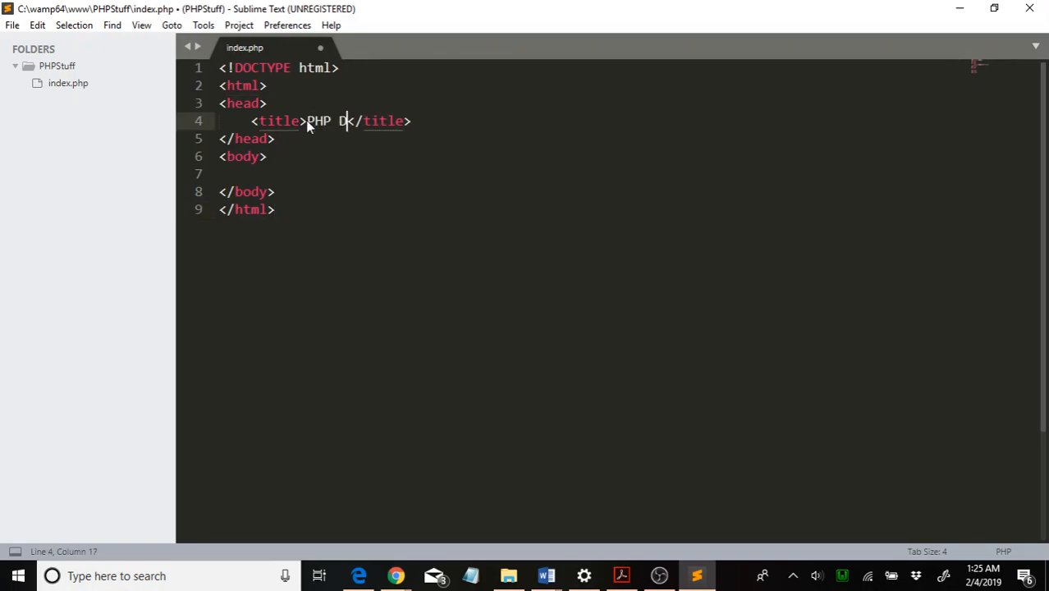
text(emo)
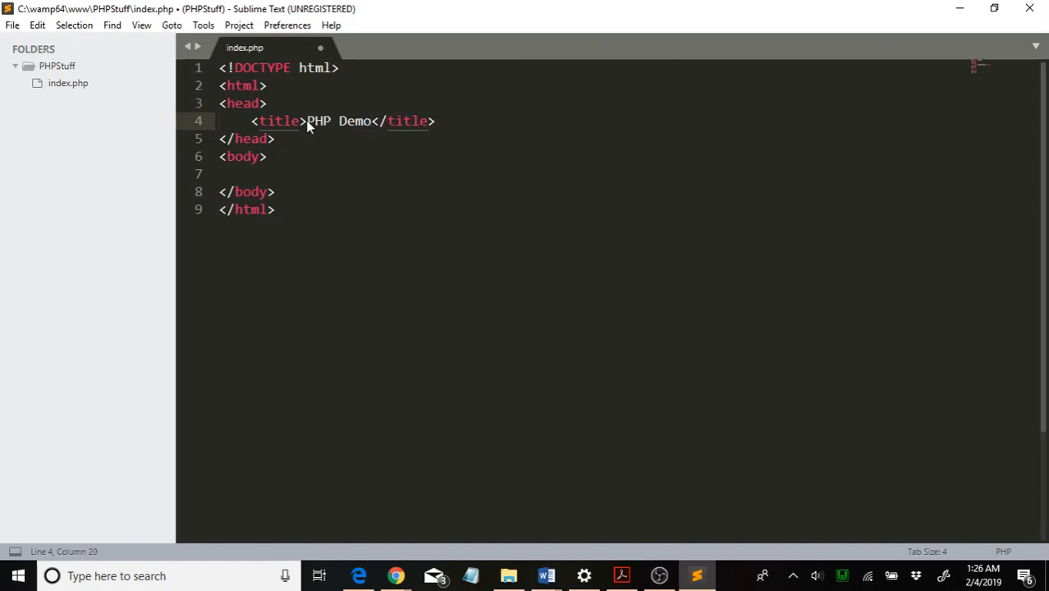
click(238, 174)
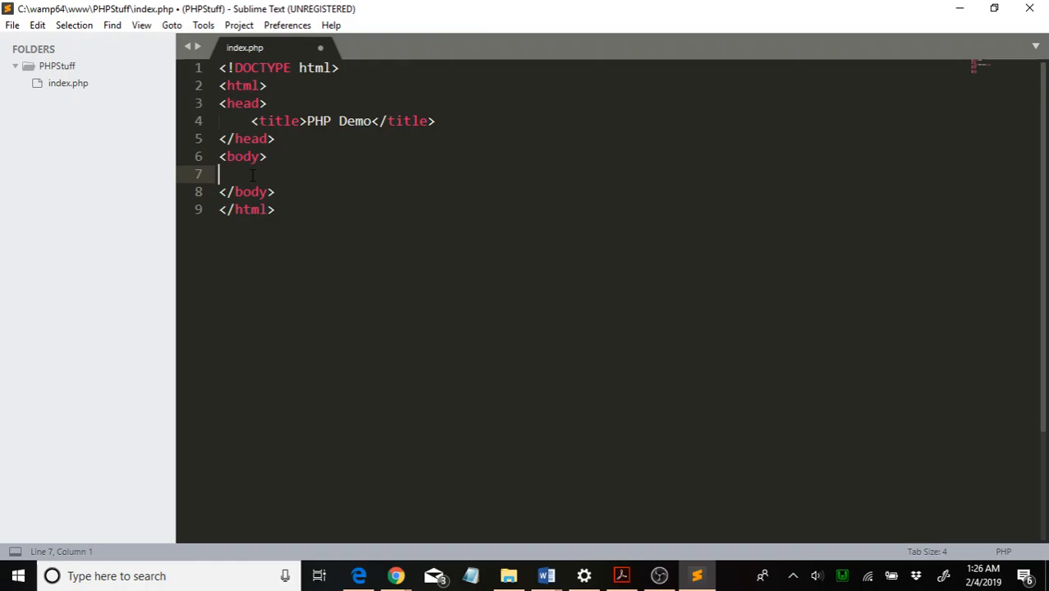
Add a <?php ... ?> block in the body with echo "string"; inside
text(<?)
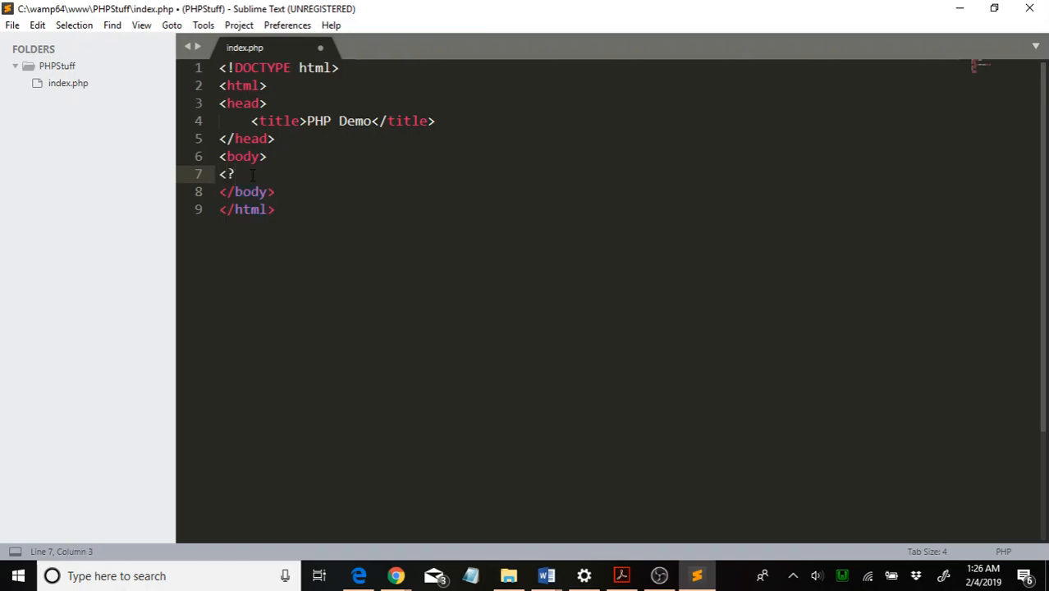
text(php)
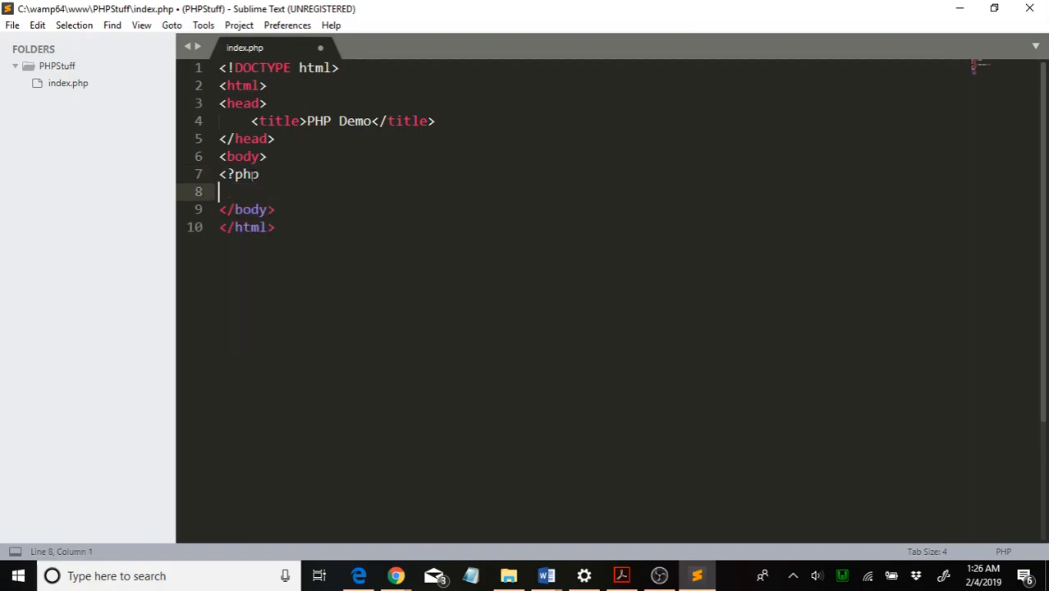
text(?>)
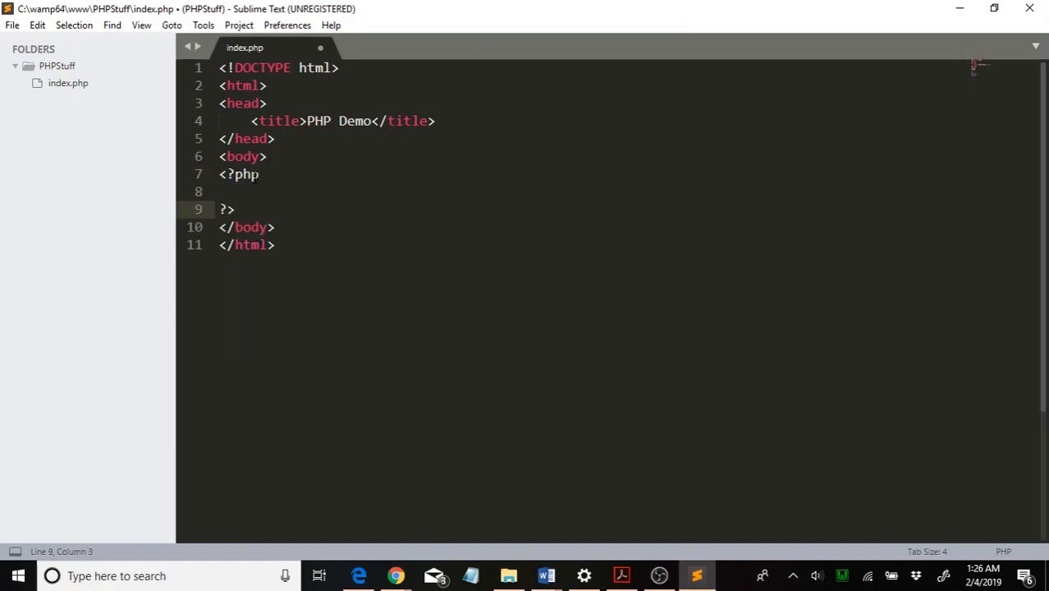
text(echo "string";)
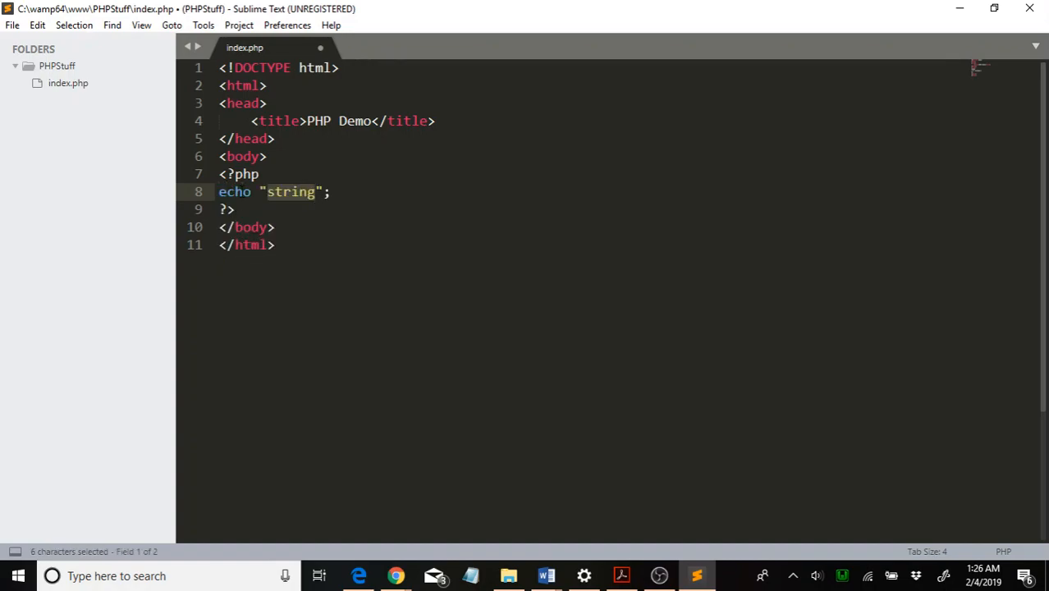
mouse_move(417, 247)
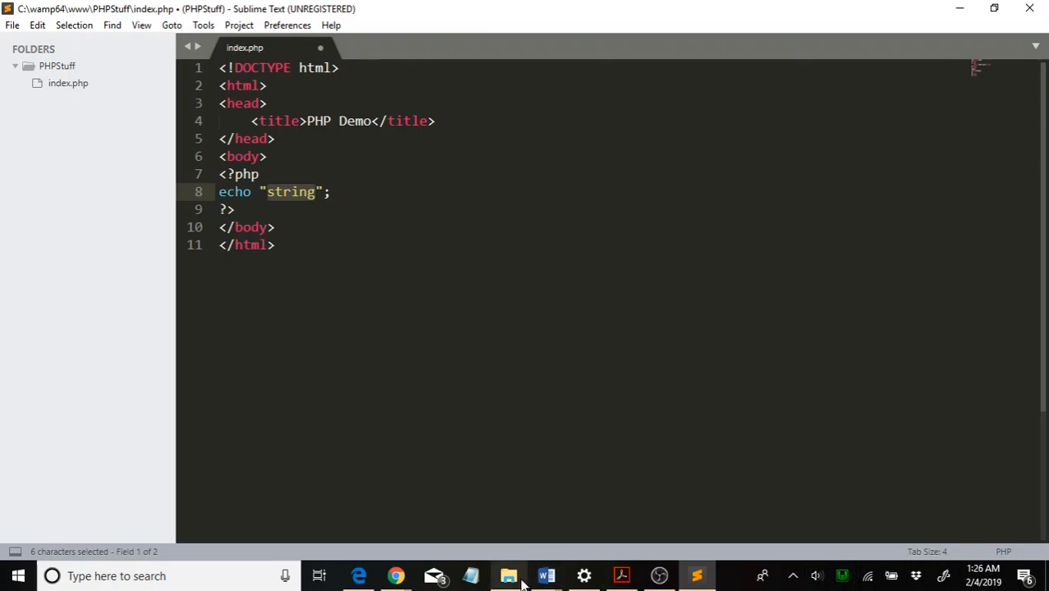
Save index.php, then enter localhost/phpplayground in Chrome's address bar from the WAMPSERVER projects page
key(ctrl+s)
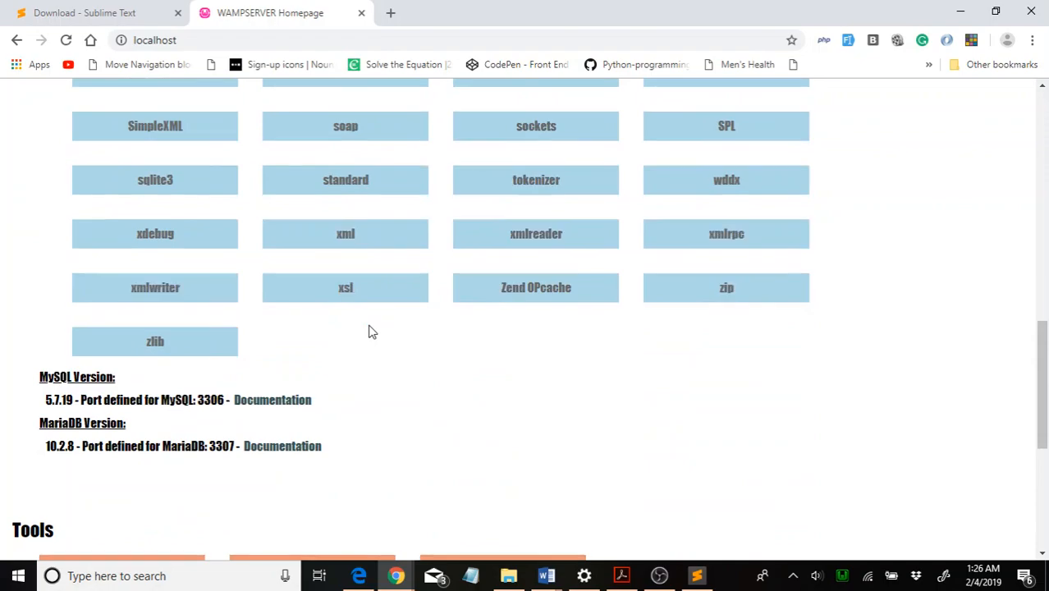
scroll(down, 3)
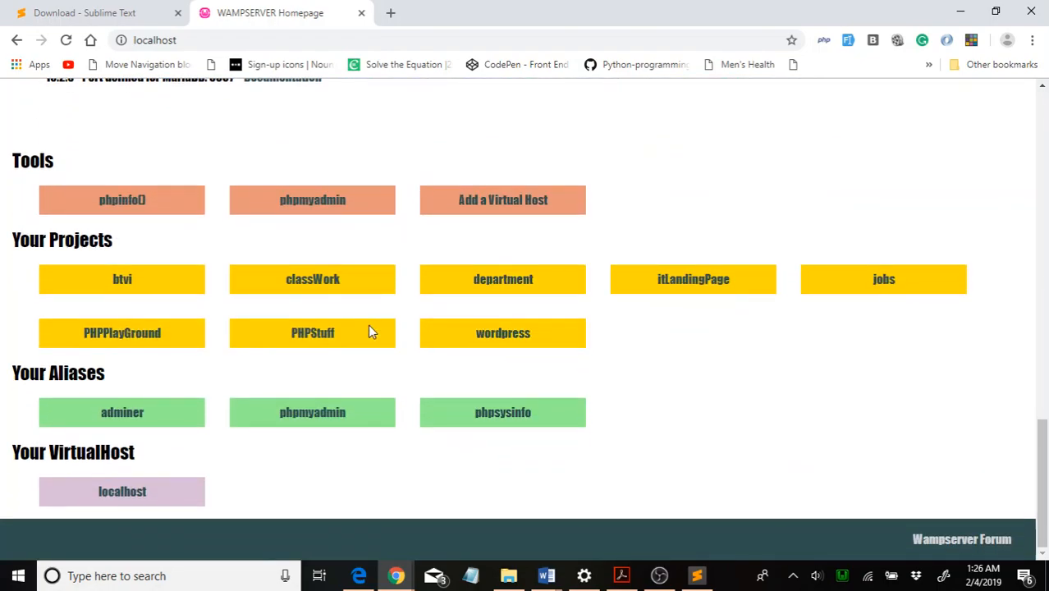
mouse_move(311, 331)
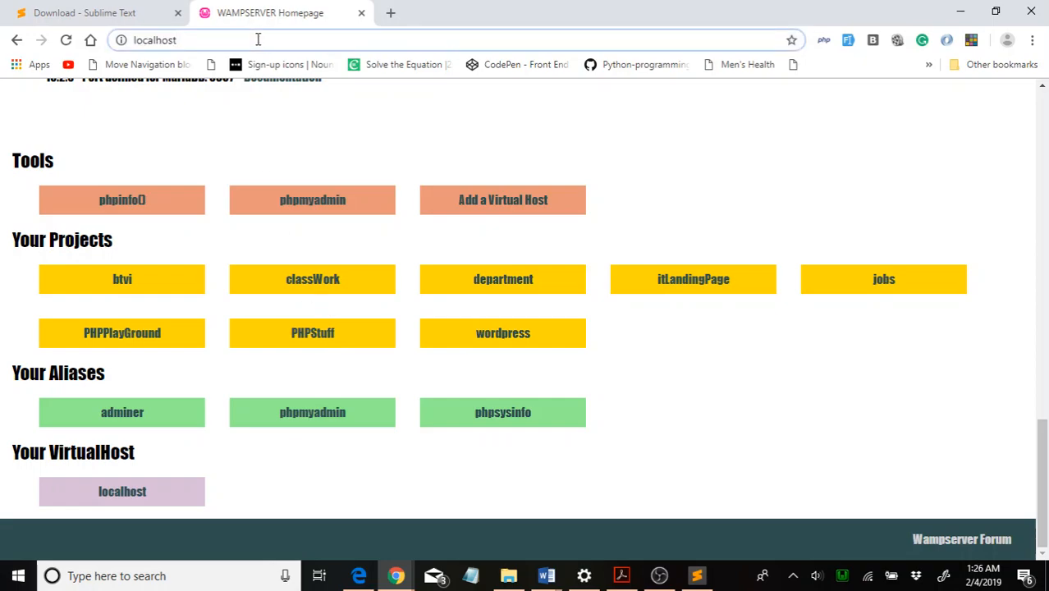
text(localhost/phpplayground)
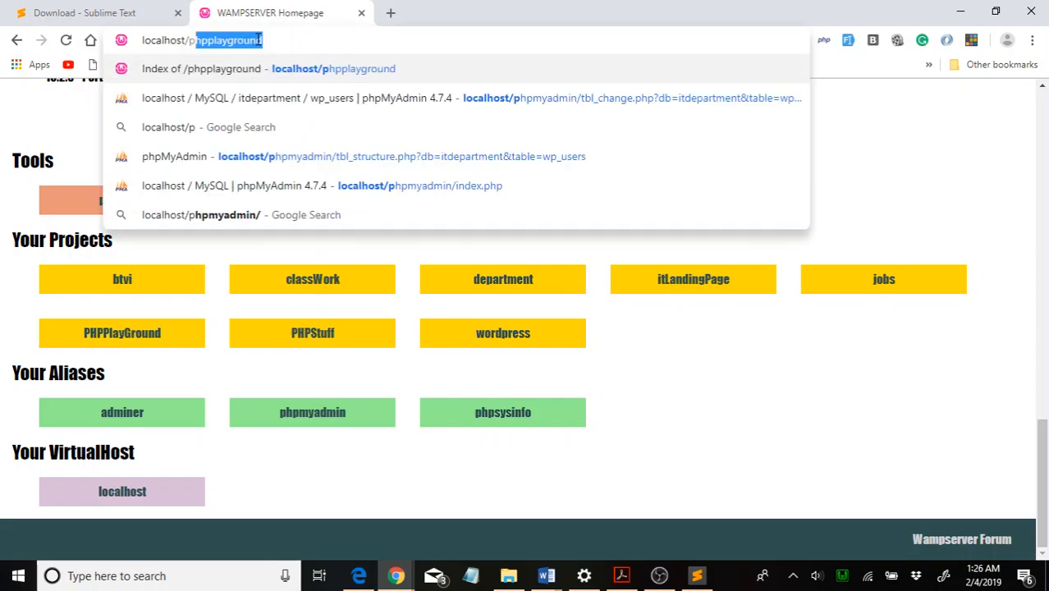